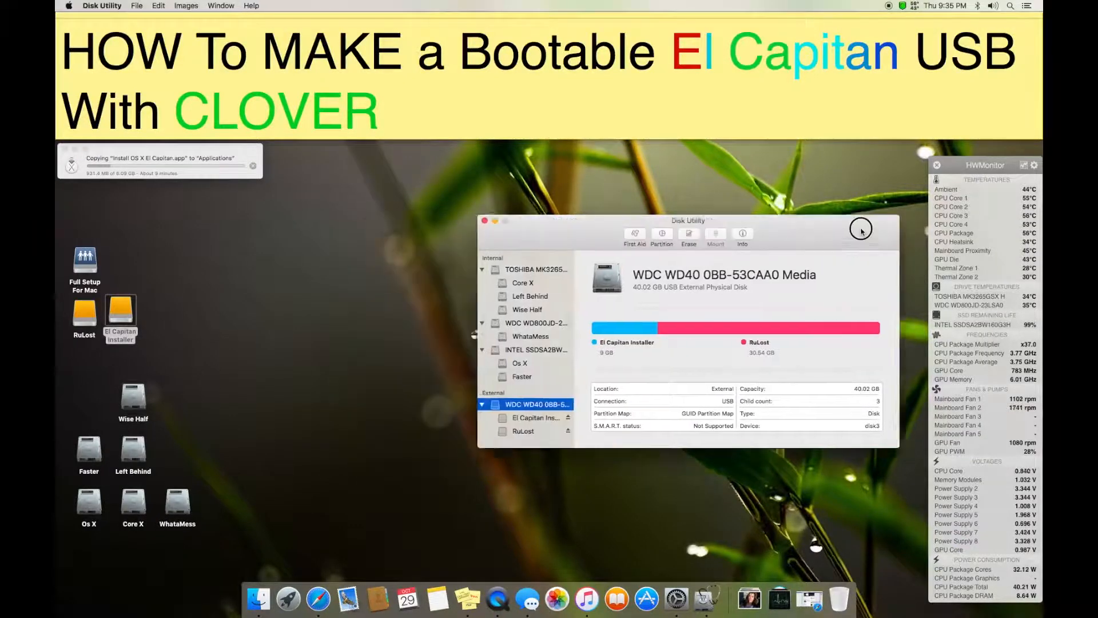
Bring the tutorial sticky note forward and scroll through its four requirements.
{"action": "left_click", "coordinate": [483, 220]}
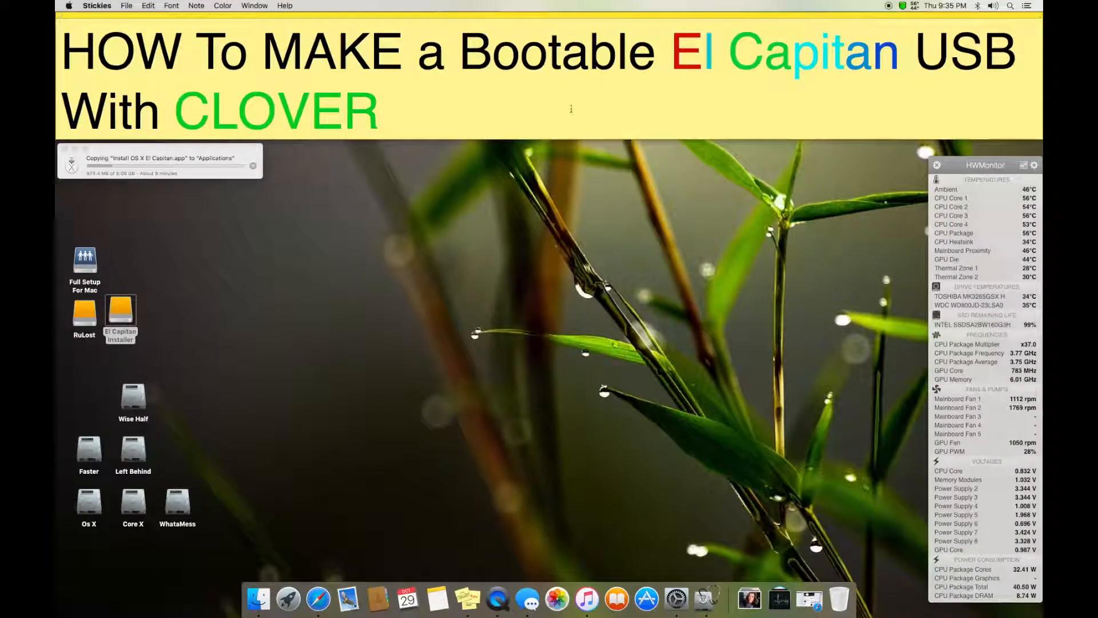
{"action": "mouse_move", "coordinate": [508, 151]}
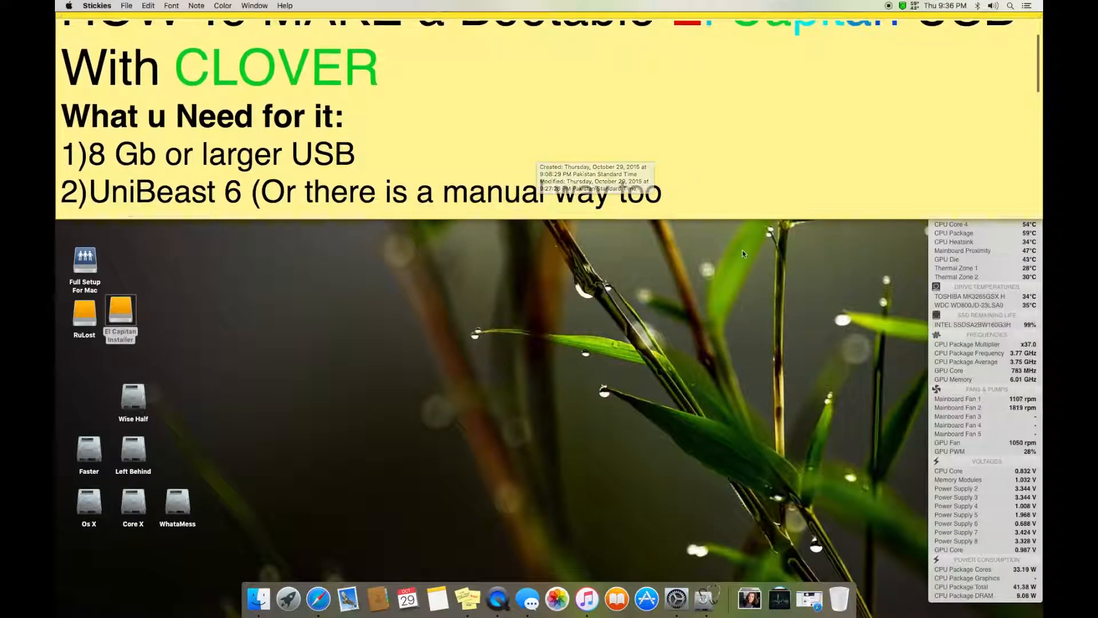
{"action": "mouse_move", "coordinate": [735, 105]}
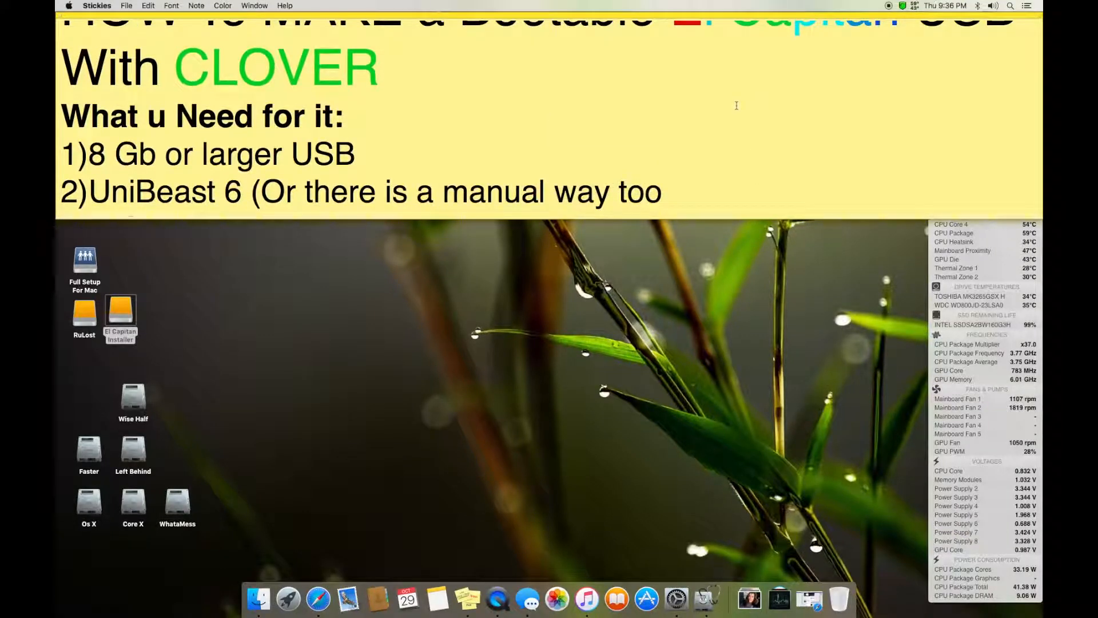
{"action": "mouse_move", "coordinate": [736, 105]}
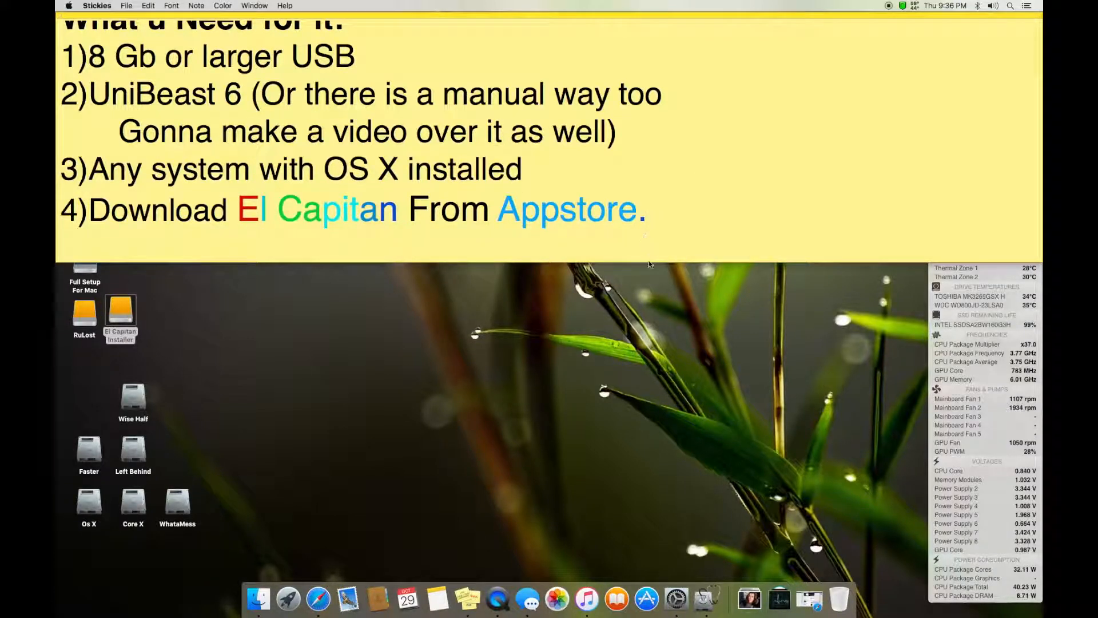
{"action": "scroll", "scroll_direction": "down", "scroll_amount": 3}
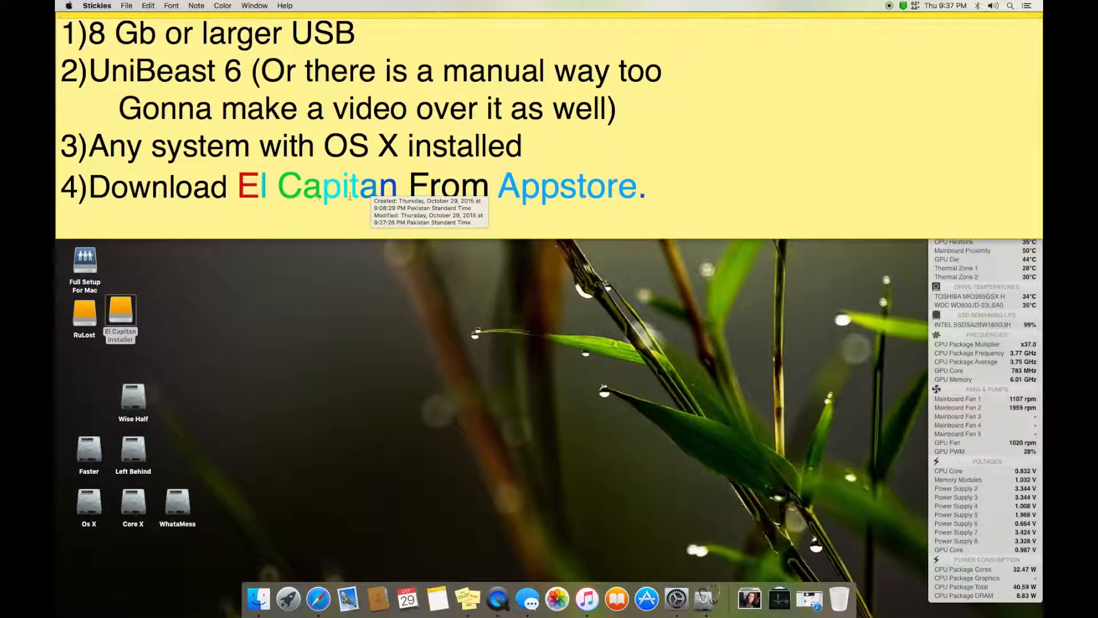
{"action": "scroll", "scroll_direction": "down", "scroll_amount": 3}
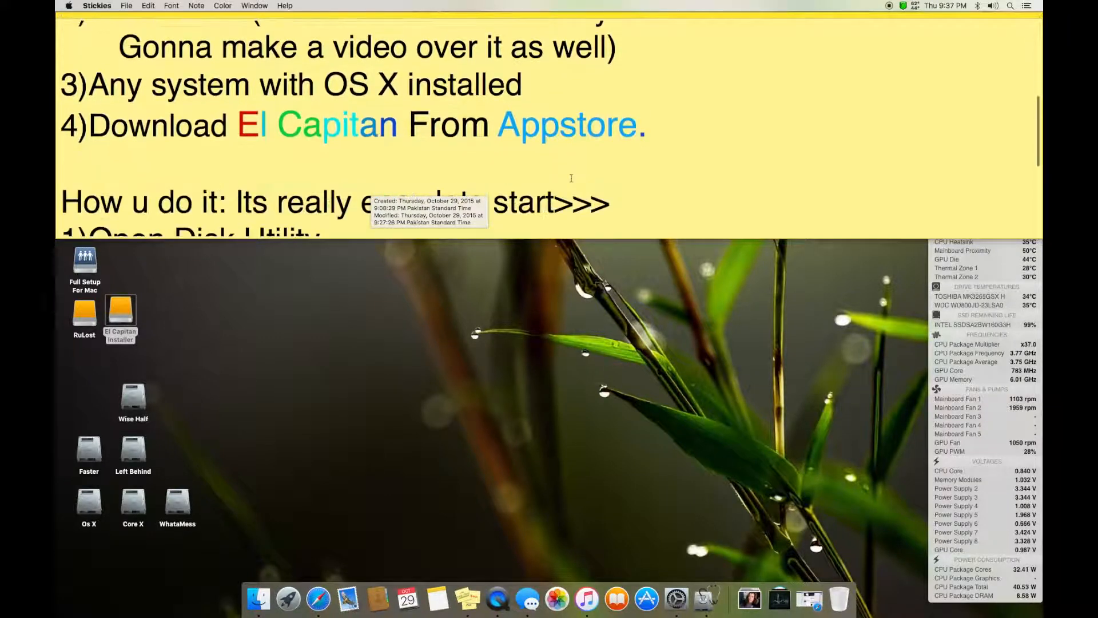
Scroll through the note's four 'How u do it' steps and back up.
{"action": "scroll", "scroll_direction": "down", "scroll_amount": 3}
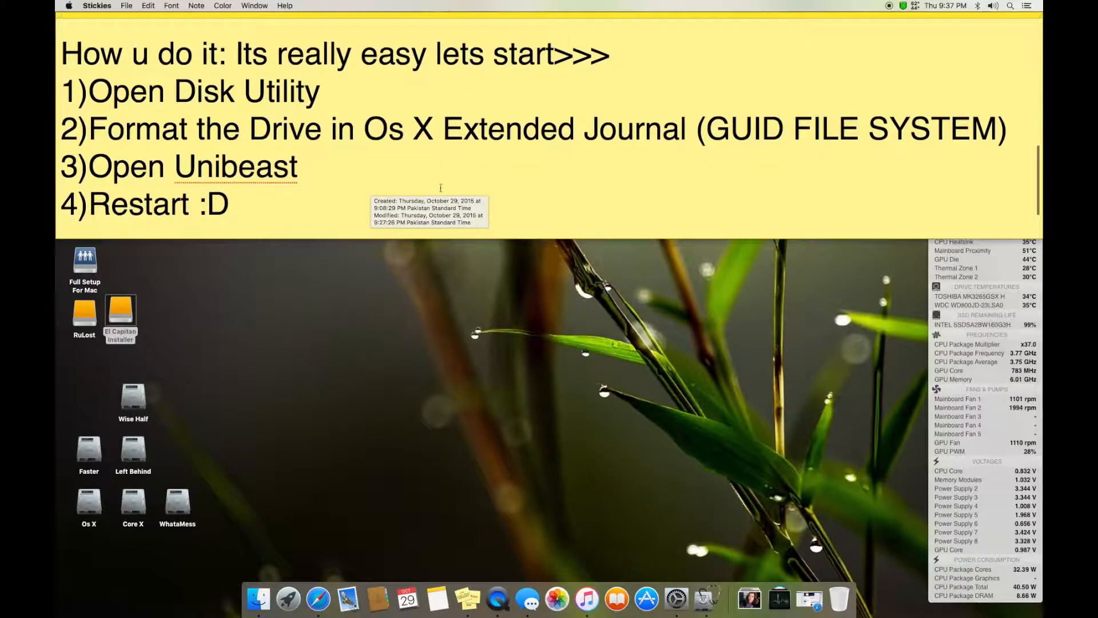
{"action": "mouse_move", "coordinate": [584, 239]}
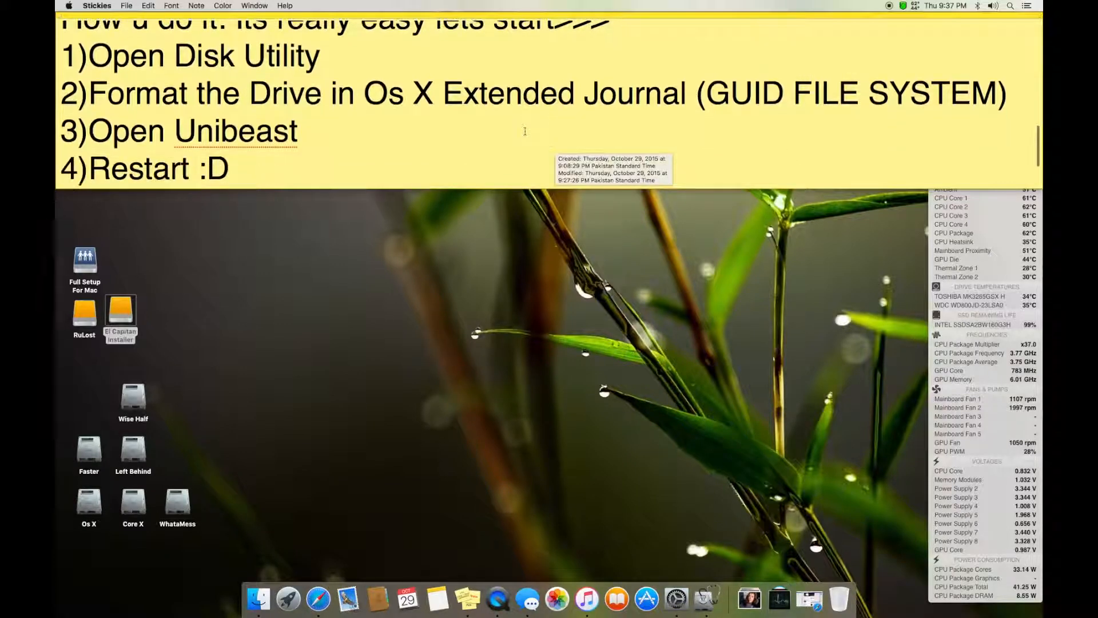
{"action": "scroll", "scroll_direction": "up", "scroll_amount": 3}
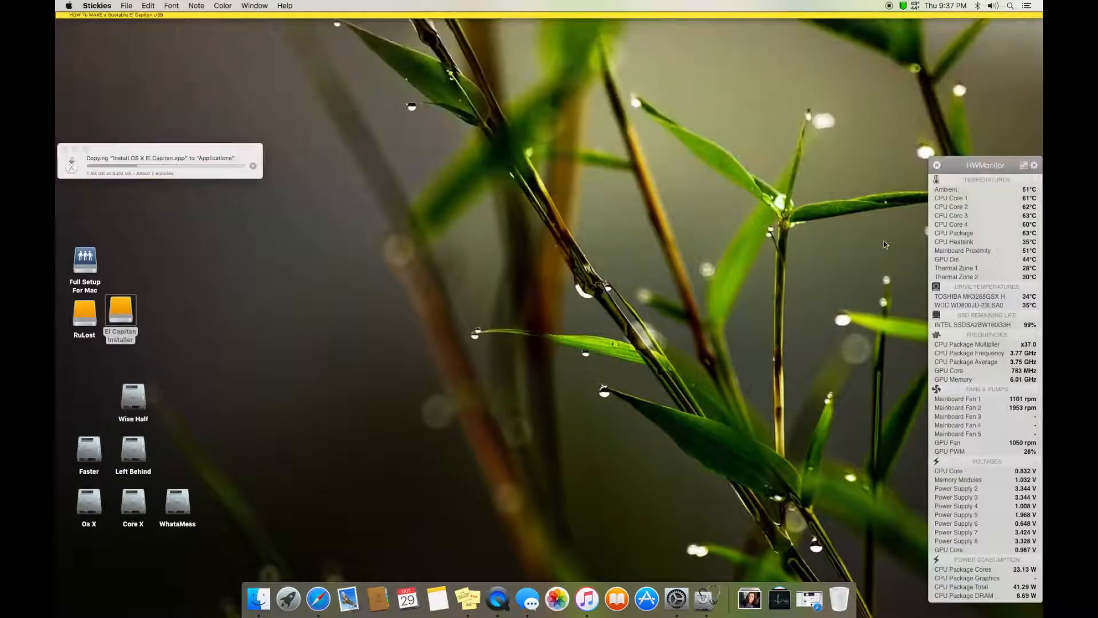
Open and close the El Capitan Installer drive, then reach Disk Utility via Utilities.
{"action": "left_click", "coordinate": [936, 165]}
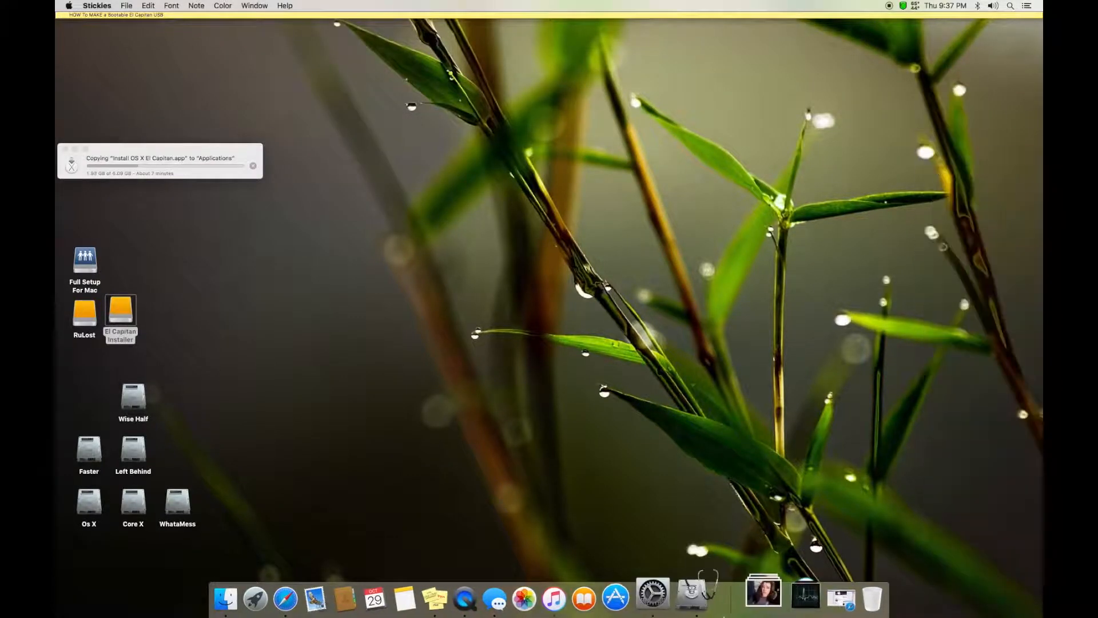
{"action": "left_click", "coordinate": [119, 312]}
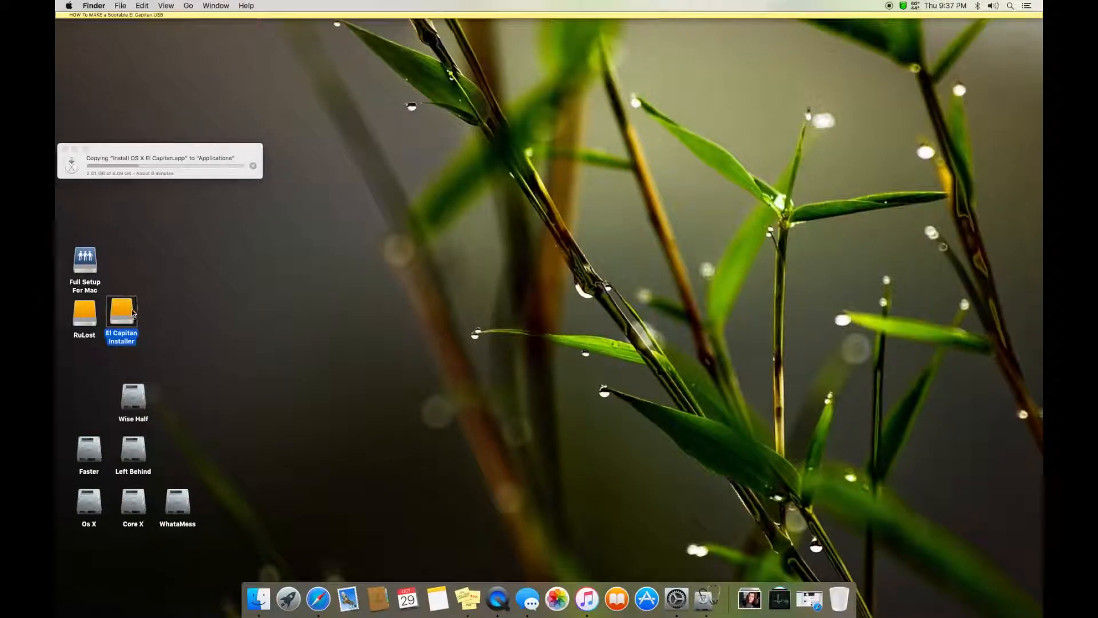
{"action": "double_click", "coordinate": [122, 313]}
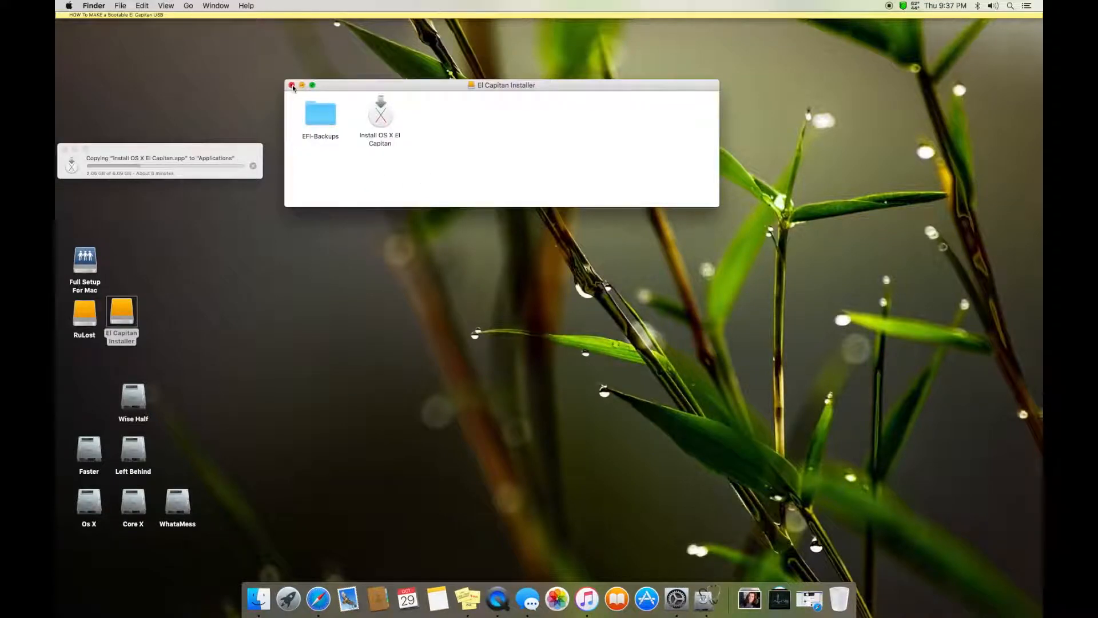
{"action": "left_click", "coordinate": [292, 85]}
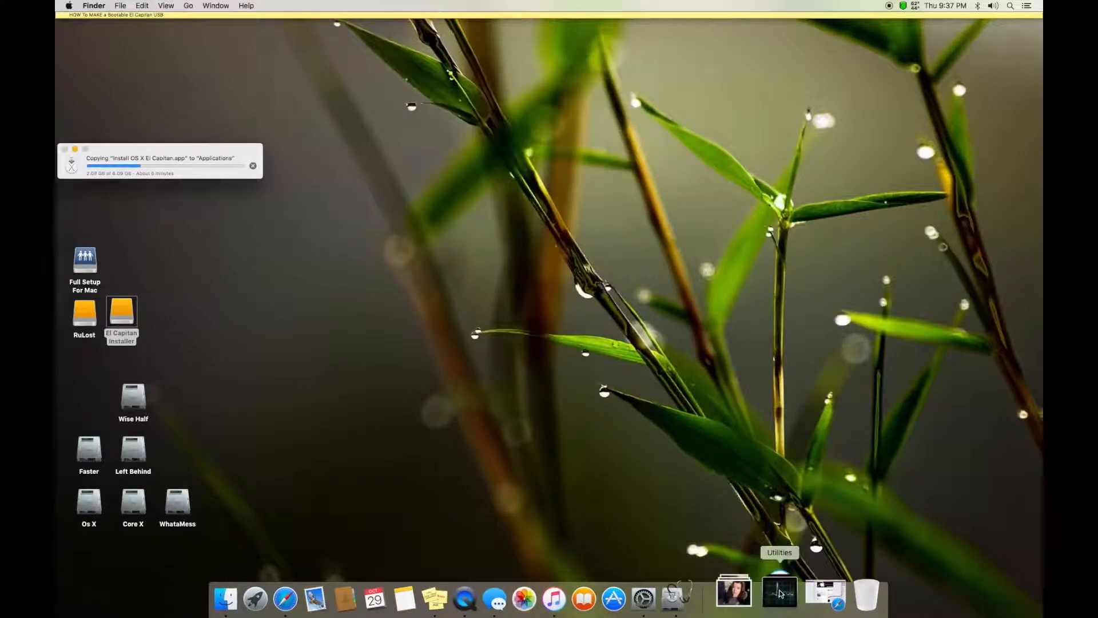
{"action": "left_click", "coordinate": [779, 591]}
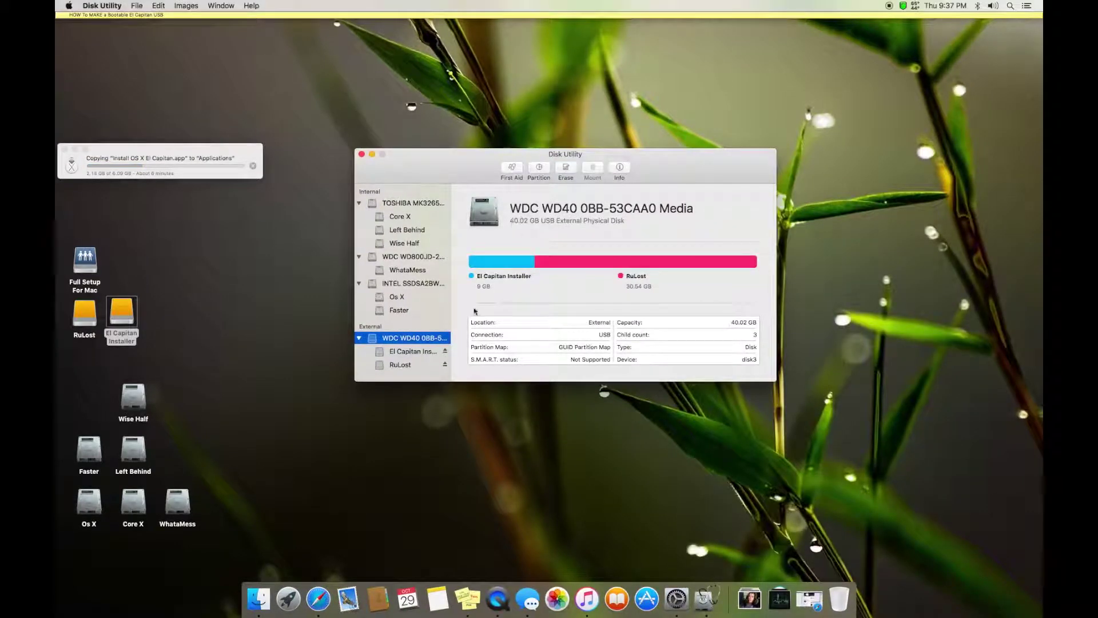
{"action": "left_click", "coordinate": [400, 365]}
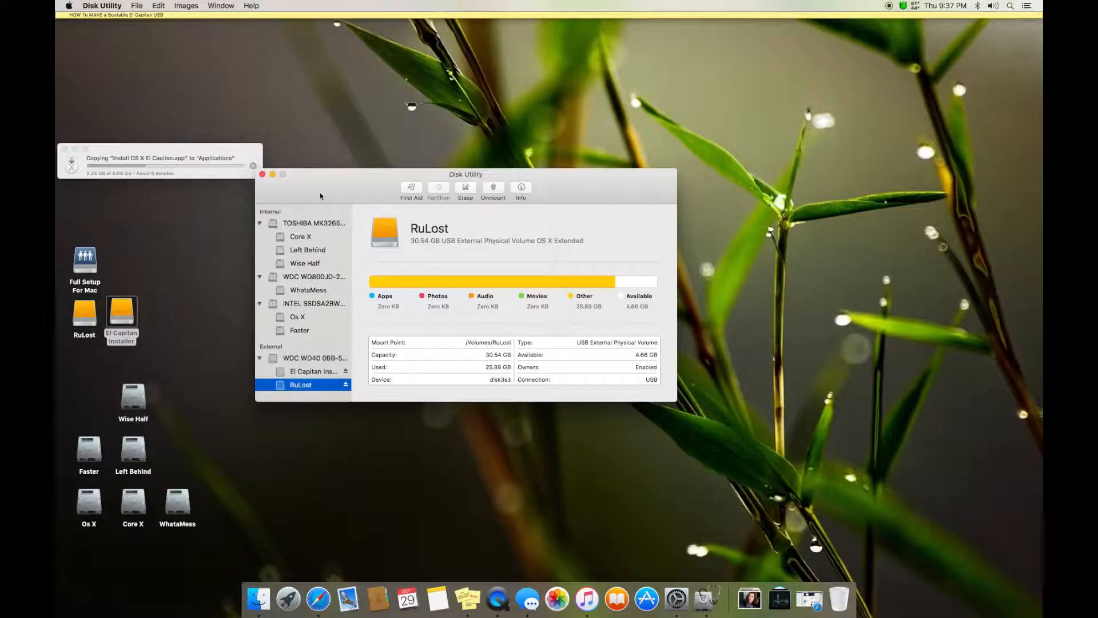
{"action": "left_click", "coordinate": [68, 5]}
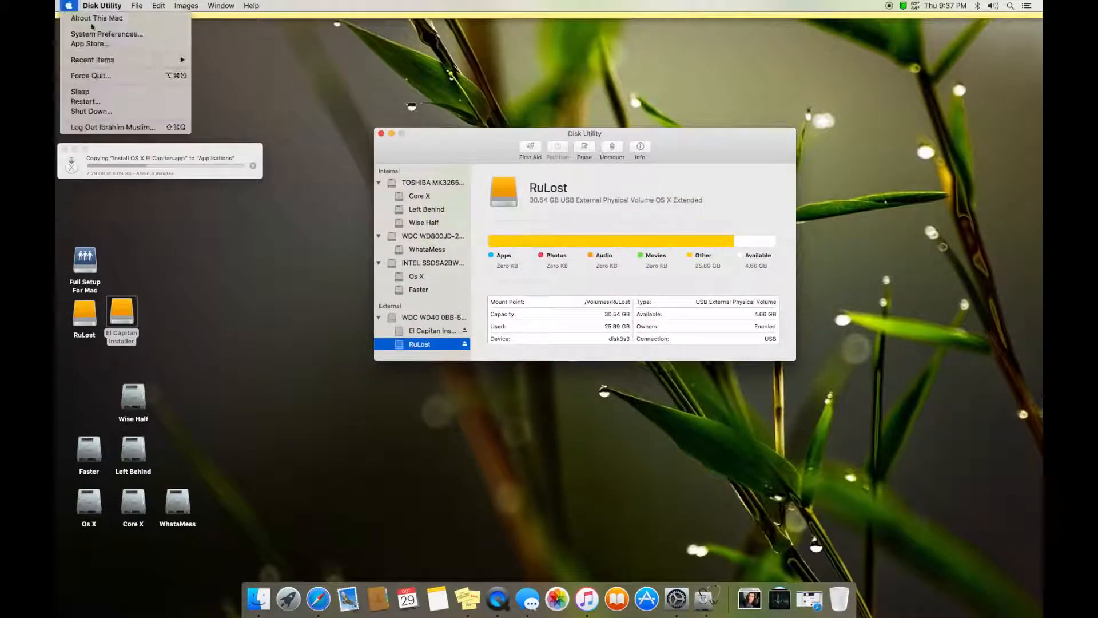
{"action": "left_click", "coordinate": [96, 17]}
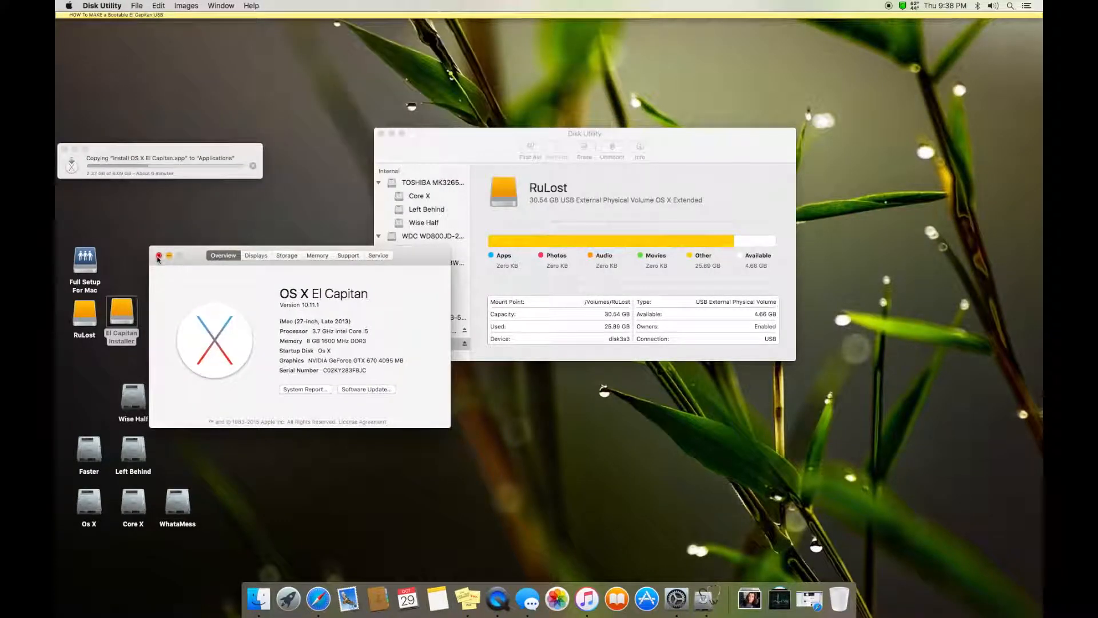
{"action": "left_click", "coordinate": [159, 256]}
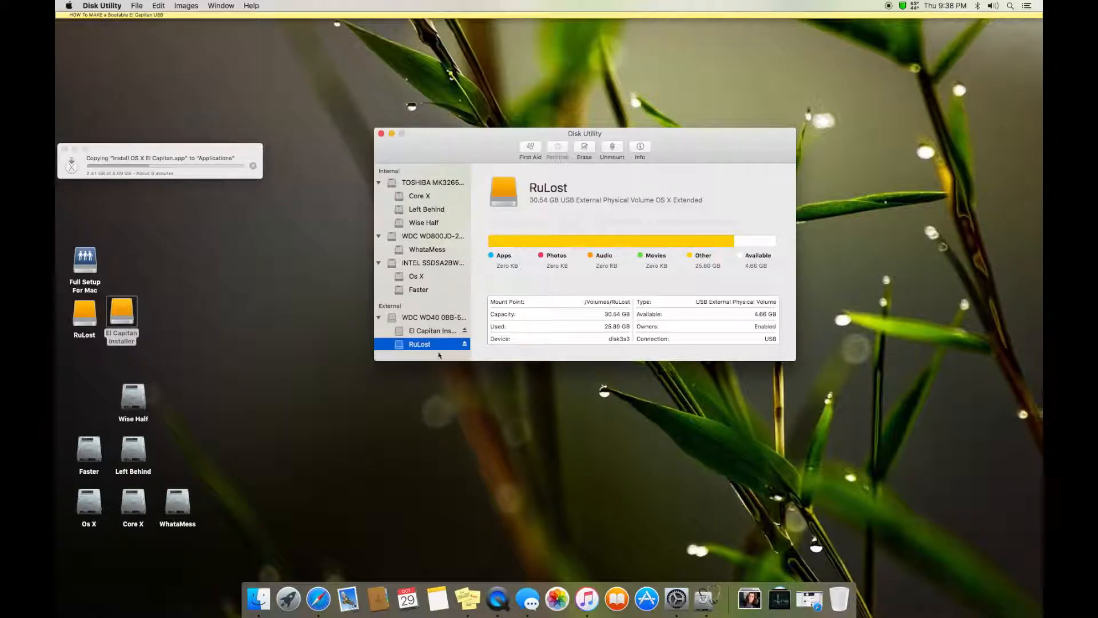
{"action": "left_click", "coordinate": [433, 316]}
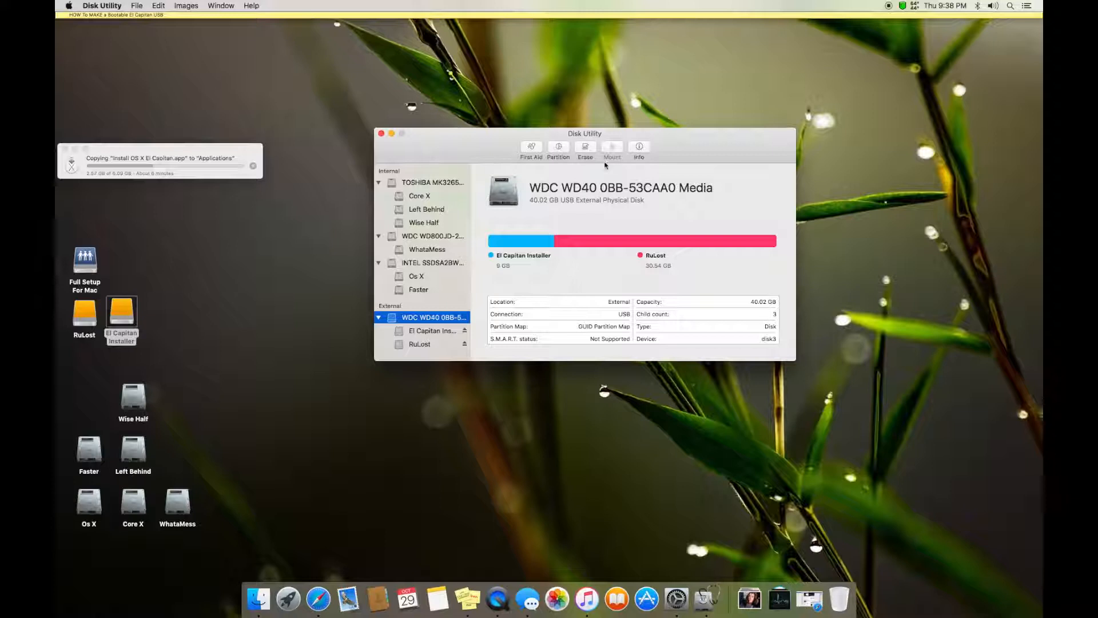
{"action": "left_click", "coordinate": [584, 147]}
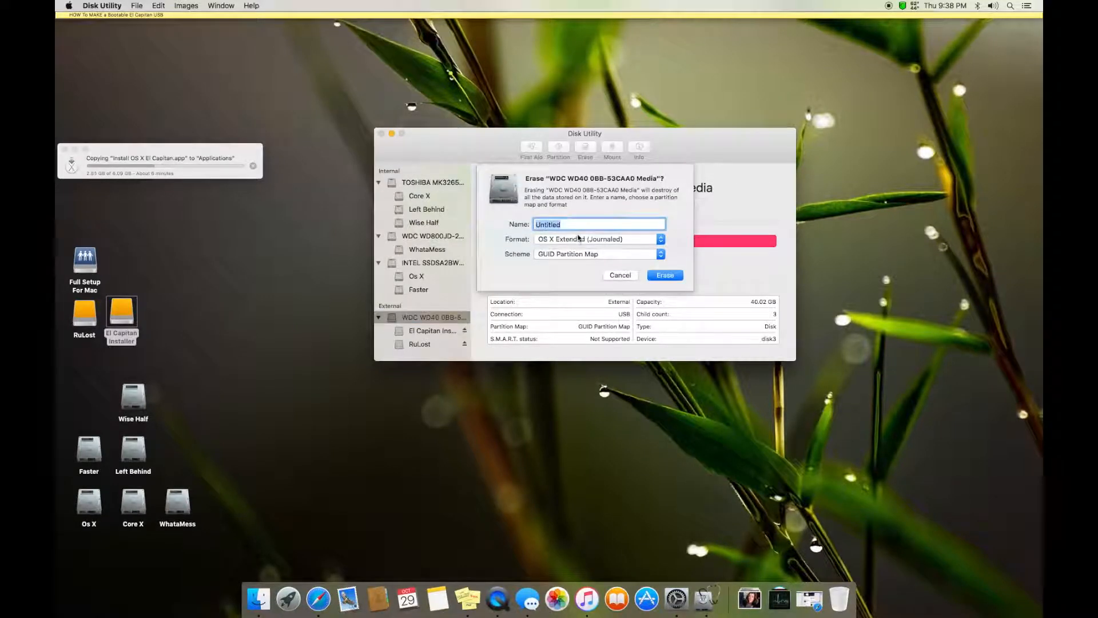
{"action": "type", "text": "El Capitan"}
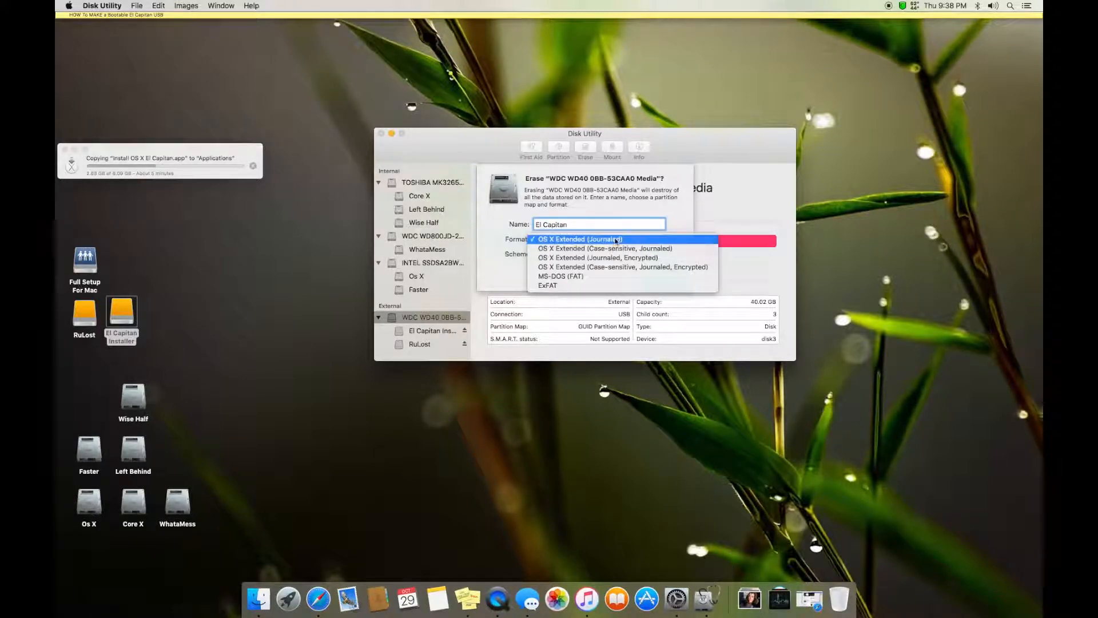
{"action": "left_click", "coordinate": [579, 239]}
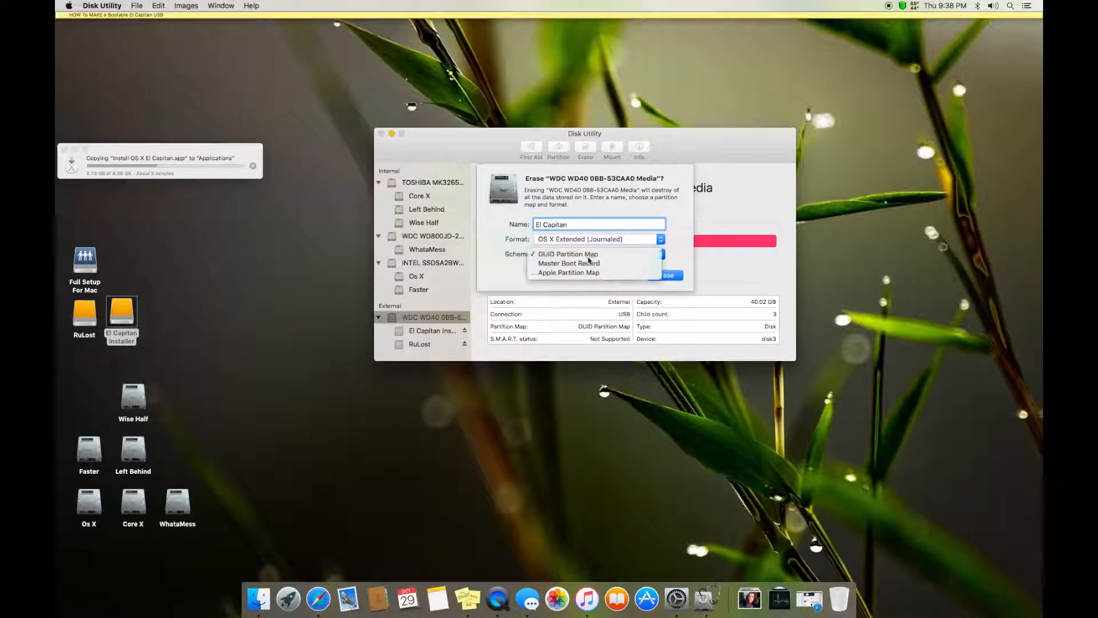
{"action": "mouse_move", "coordinate": [568, 263]}
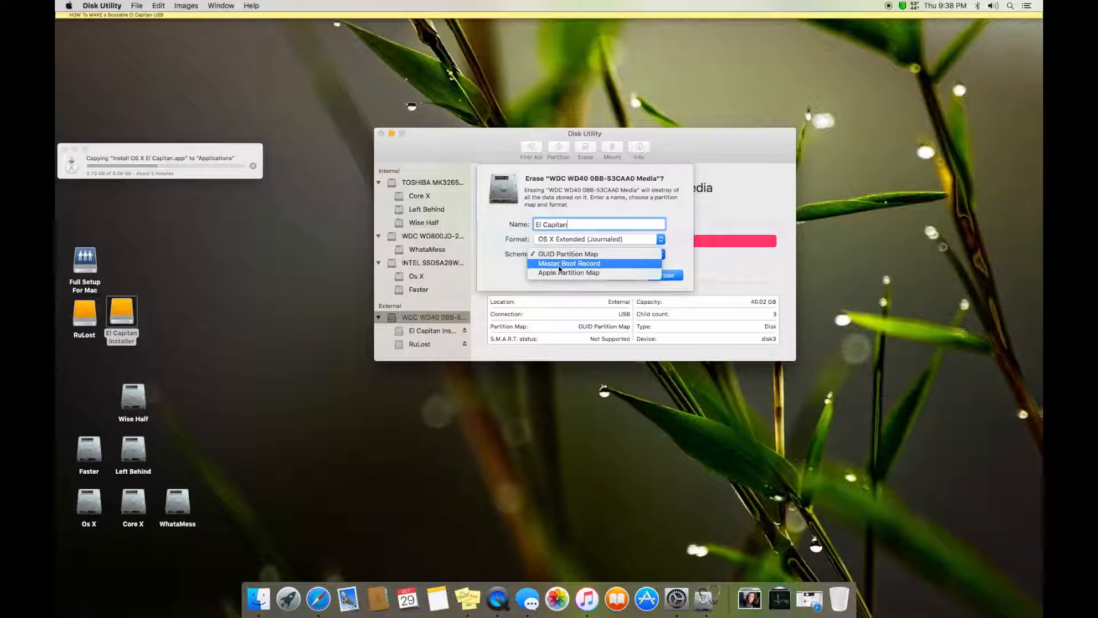
{"action": "left_click", "coordinate": [567, 253]}
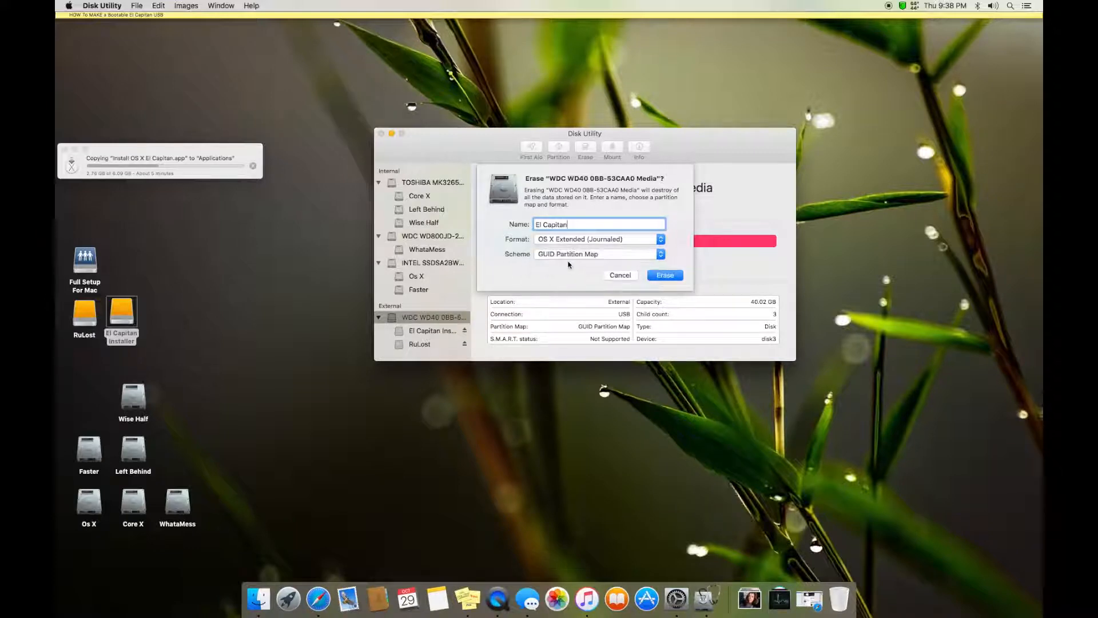
{"action": "mouse_move", "coordinate": [617, 279]}
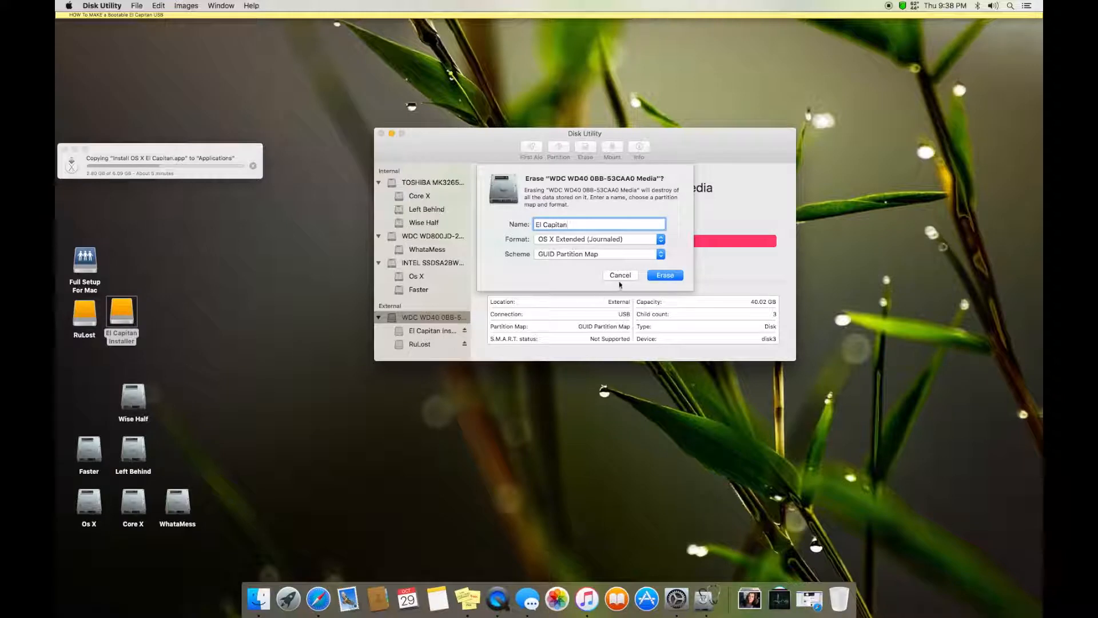
{"action": "left_click", "coordinate": [620, 274]}
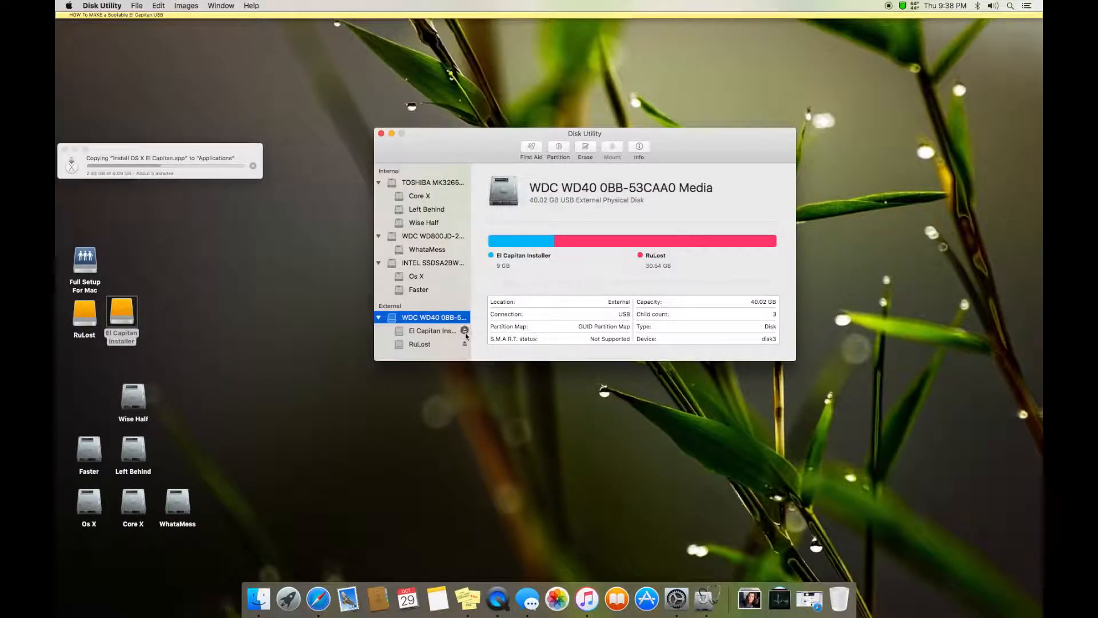
{"action": "left_click", "coordinate": [433, 330]}
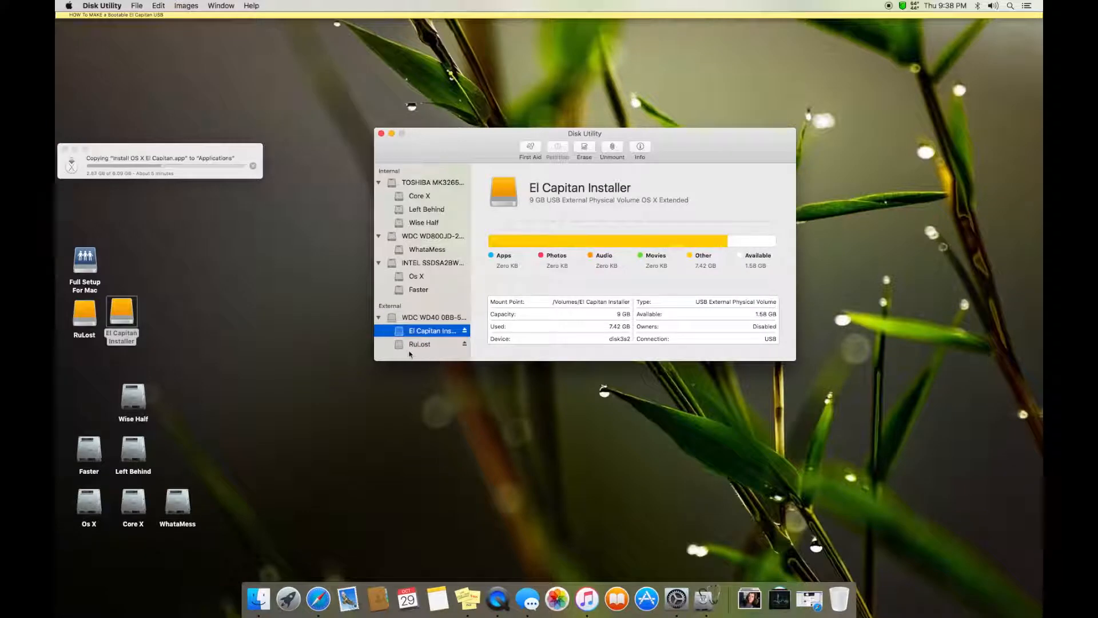
{"action": "mouse_move", "coordinate": [443, 345]}
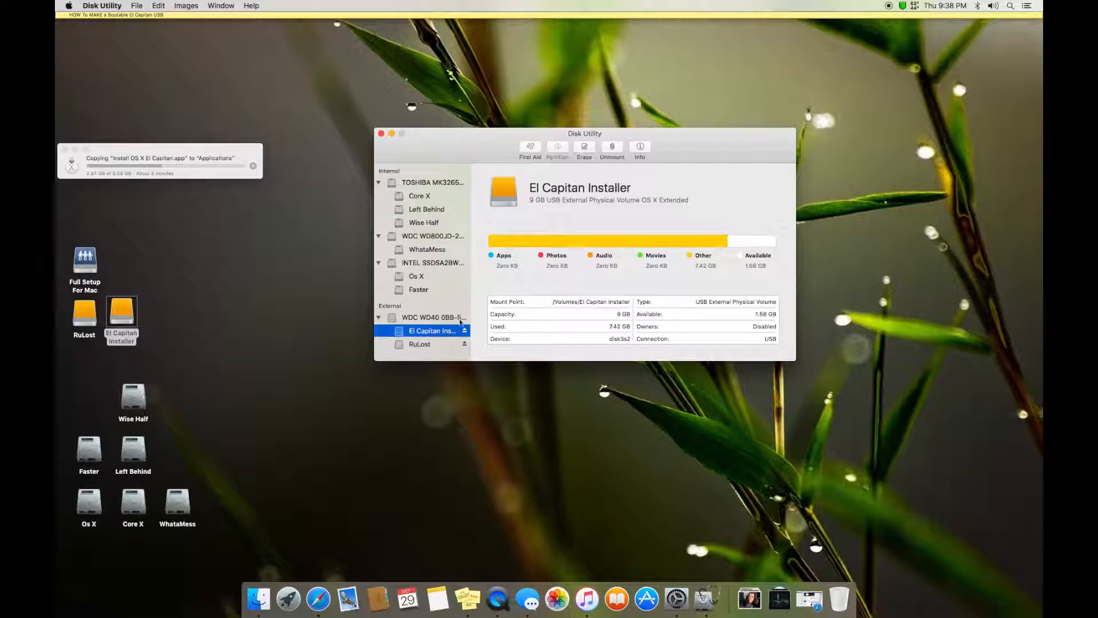
{"action": "left_click", "coordinate": [432, 316]}
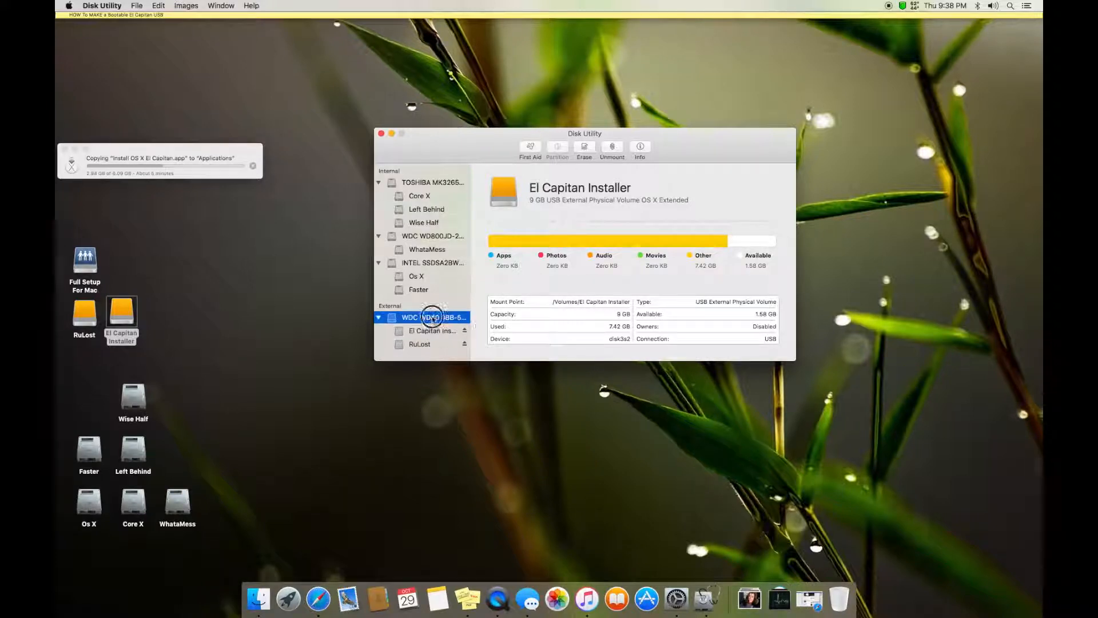
{"action": "left_click", "coordinate": [434, 316]}
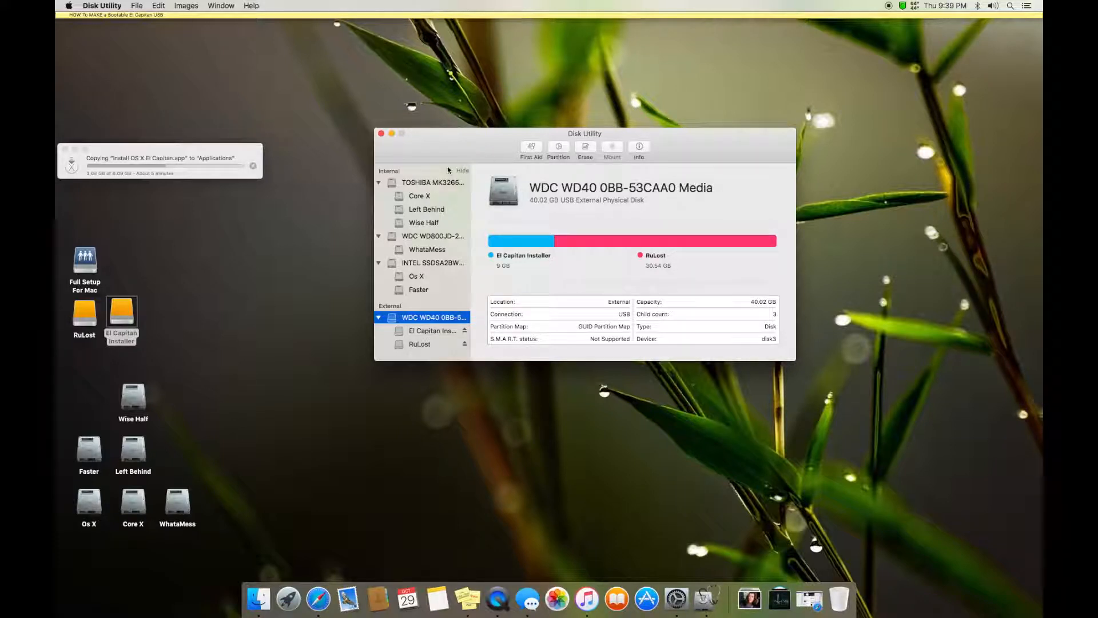
{"action": "left_click", "coordinate": [381, 134]}
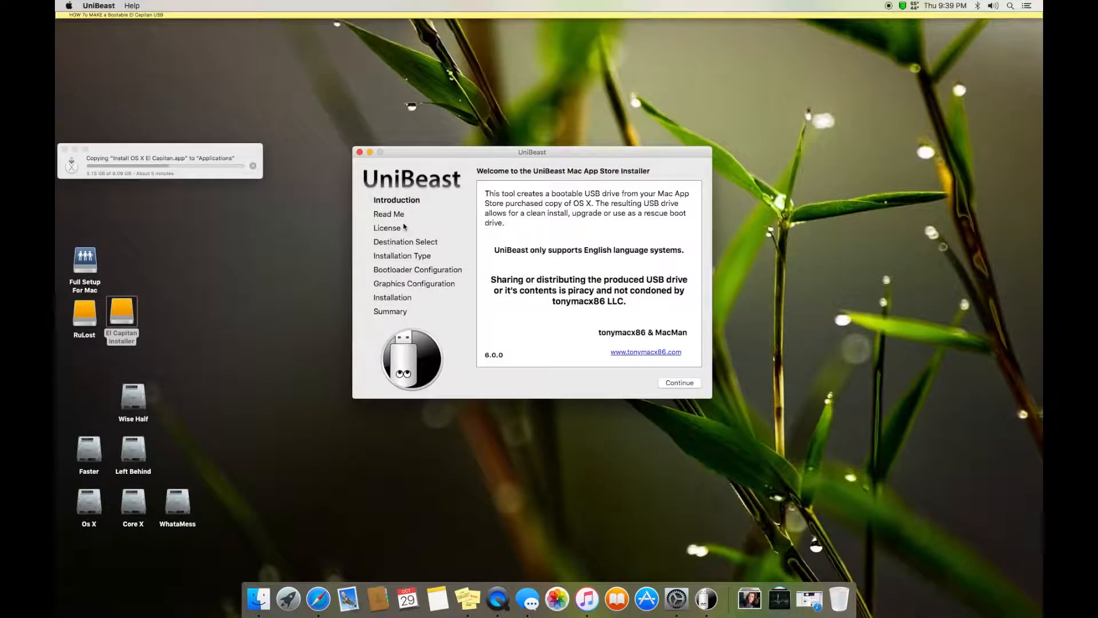
{"action": "mouse_move", "coordinate": [505, 345]}
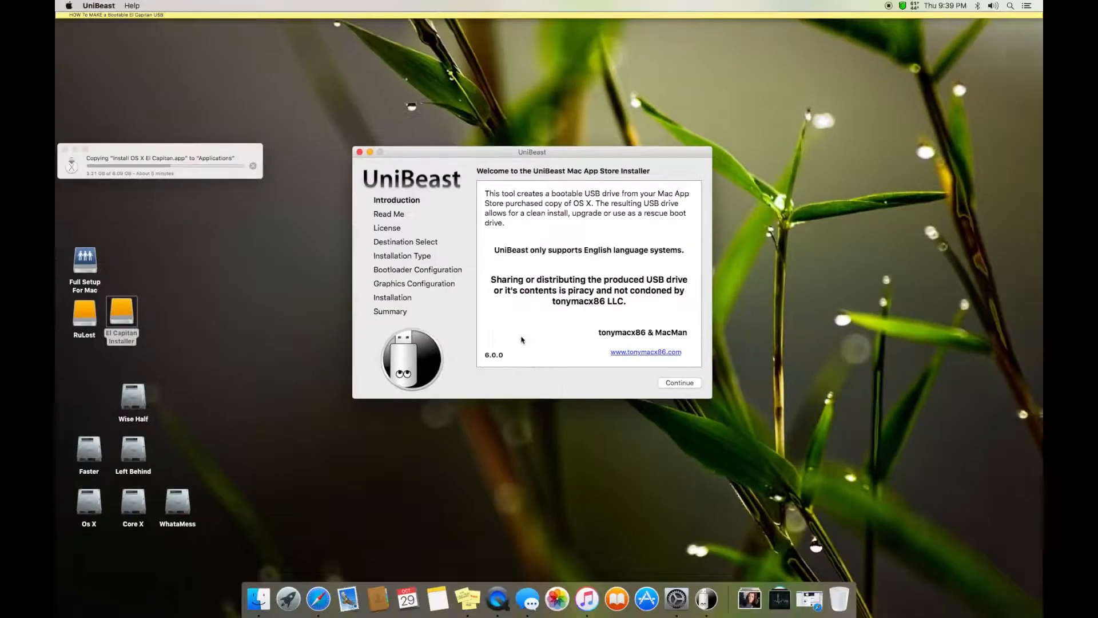
Continue past UniBeast's Introduction, Read Me and Clover Credits pages to the license.
{"action": "left_click", "coordinate": [678, 382]}
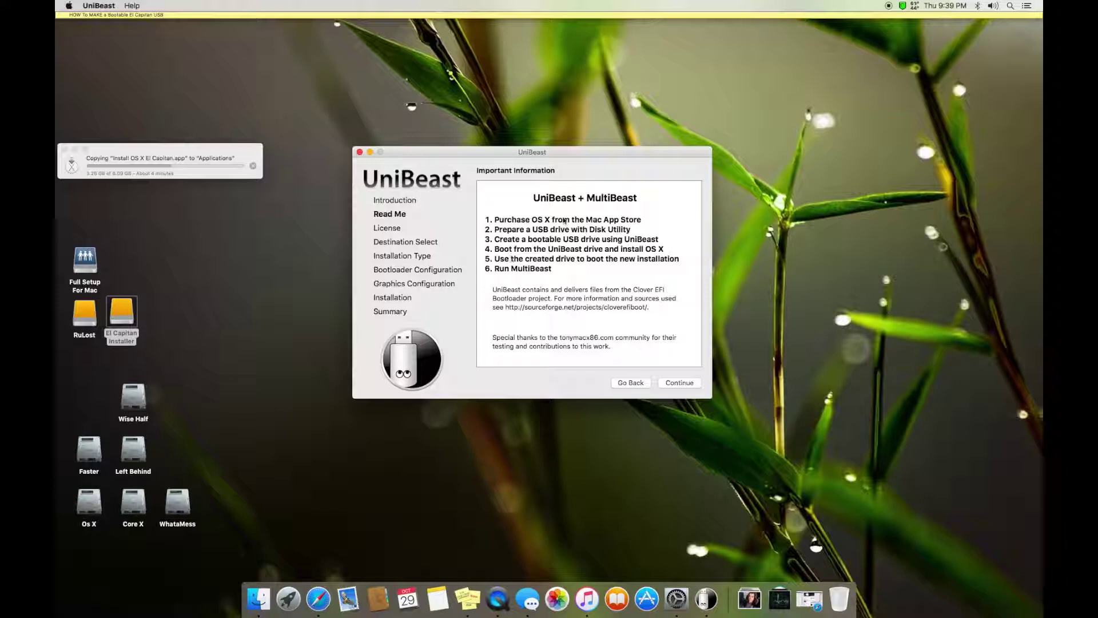
{"action": "mouse_move", "coordinate": [665, 382]}
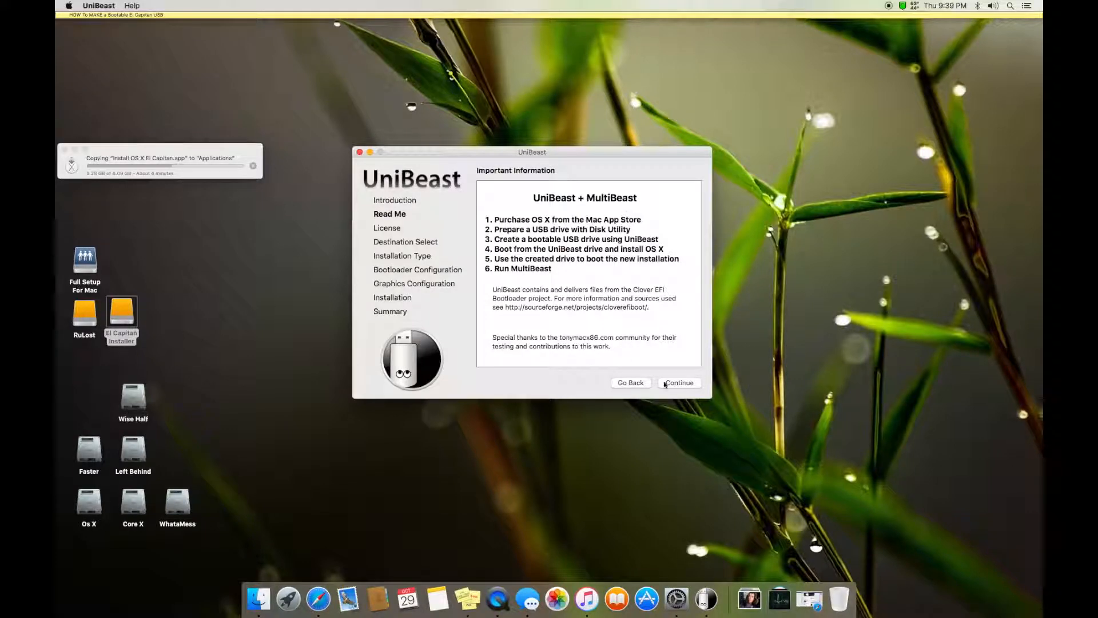
{"action": "left_click", "coordinate": [677, 383]}
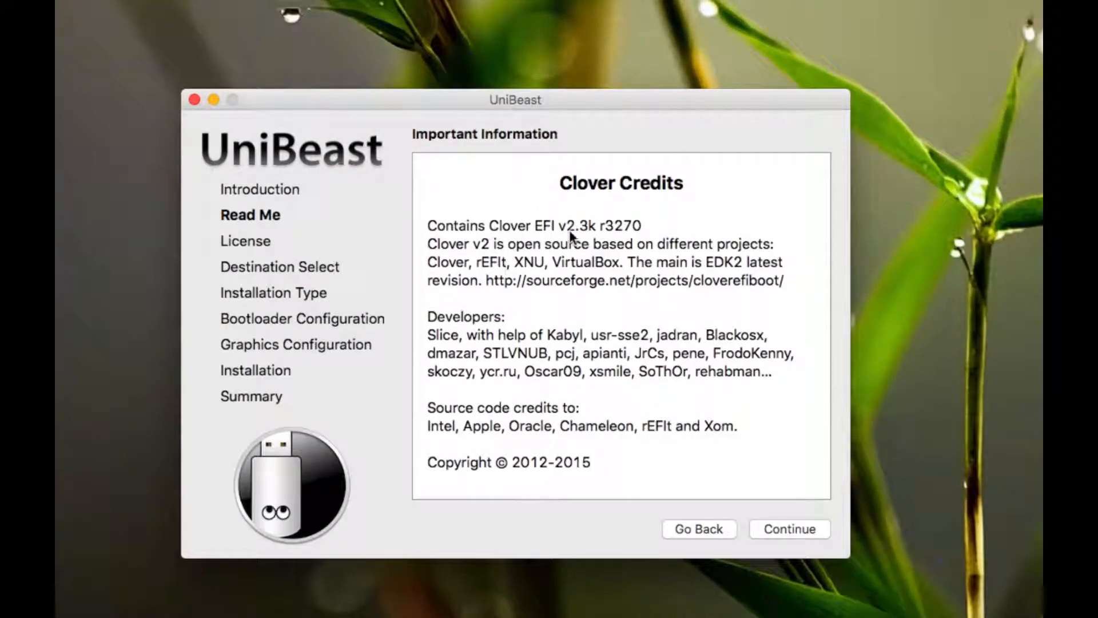
{"action": "mouse_move", "coordinate": [606, 236]}
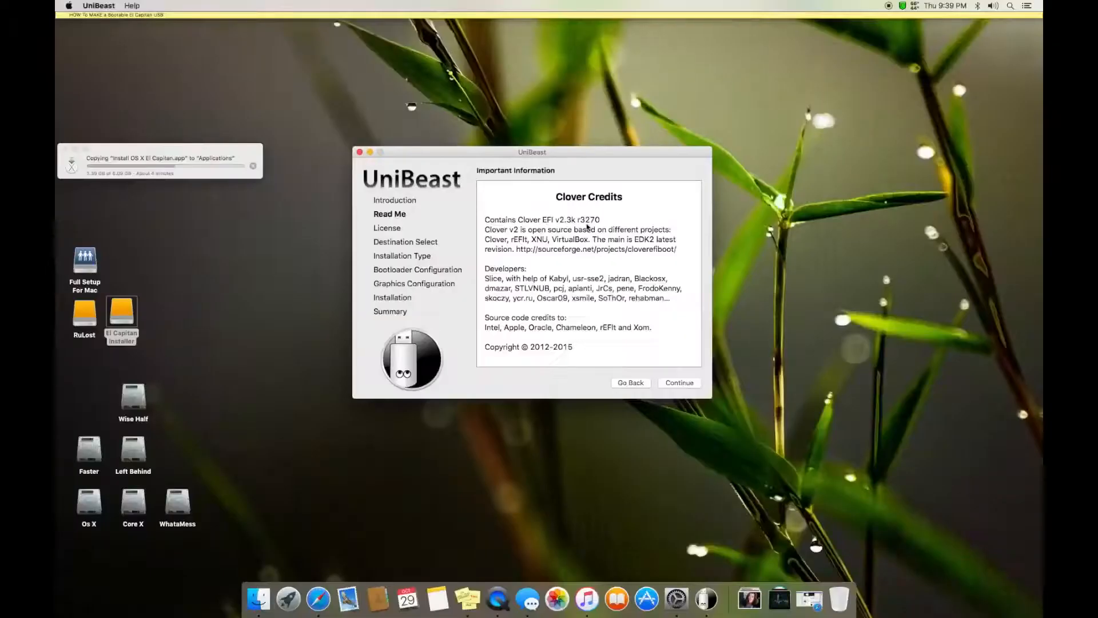
{"action": "mouse_move", "coordinate": [664, 561]}
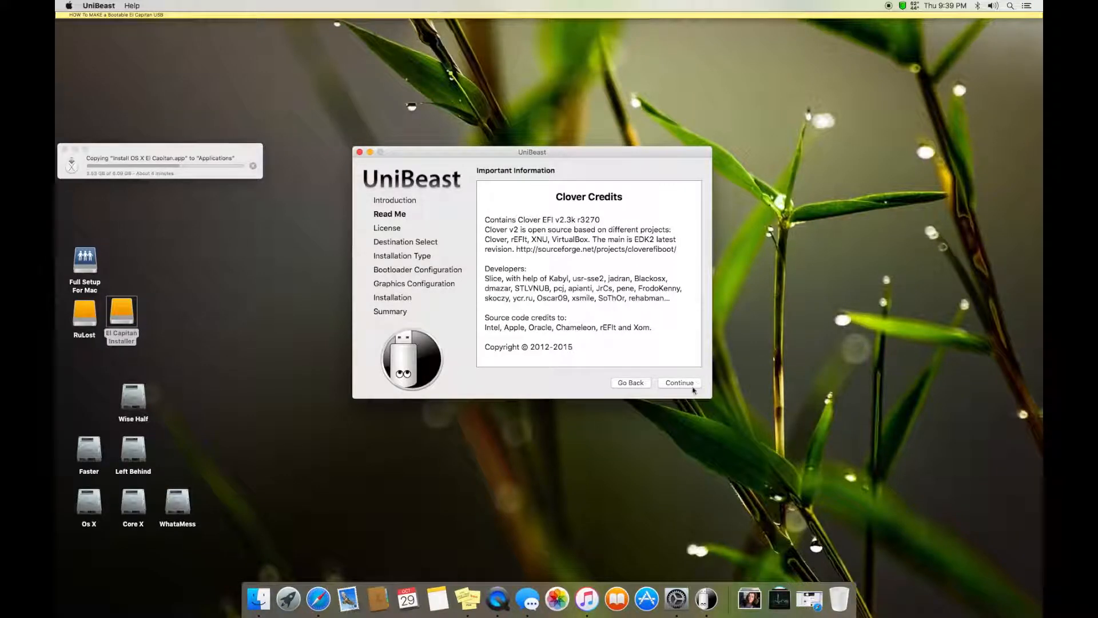
{"action": "left_click", "coordinate": [678, 383]}
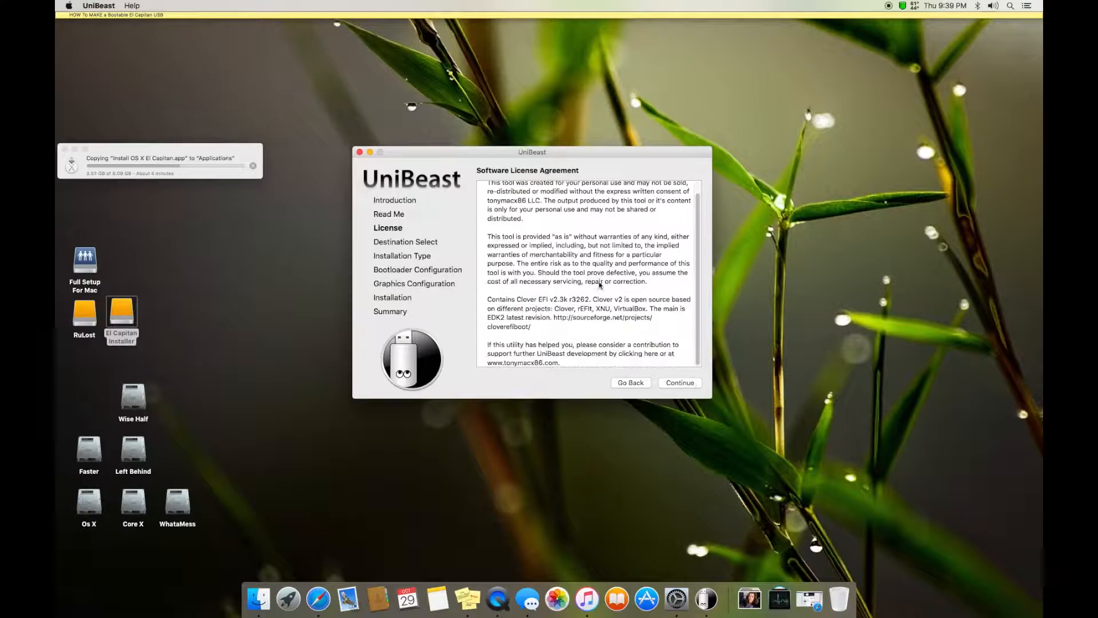
Accept the UniBeast software license agreement.
{"action": "left_click", "coordinate": [678, 382]}
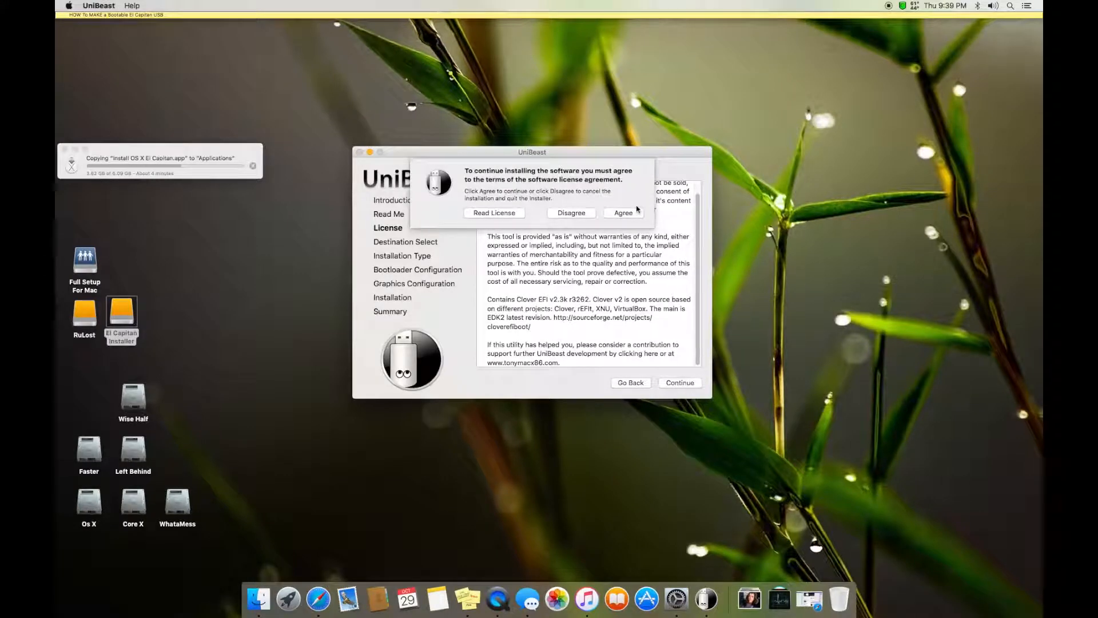
{"action": "left_click", "coordinate": [621, 213]}
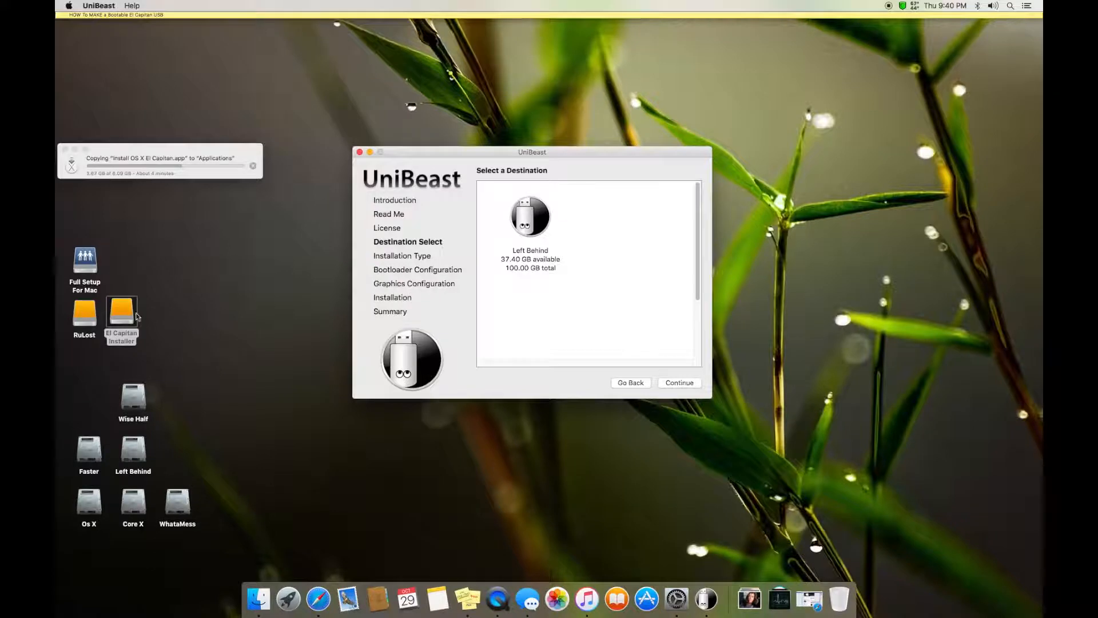
{"action": "left_click", "coordinate": [121, 315]}
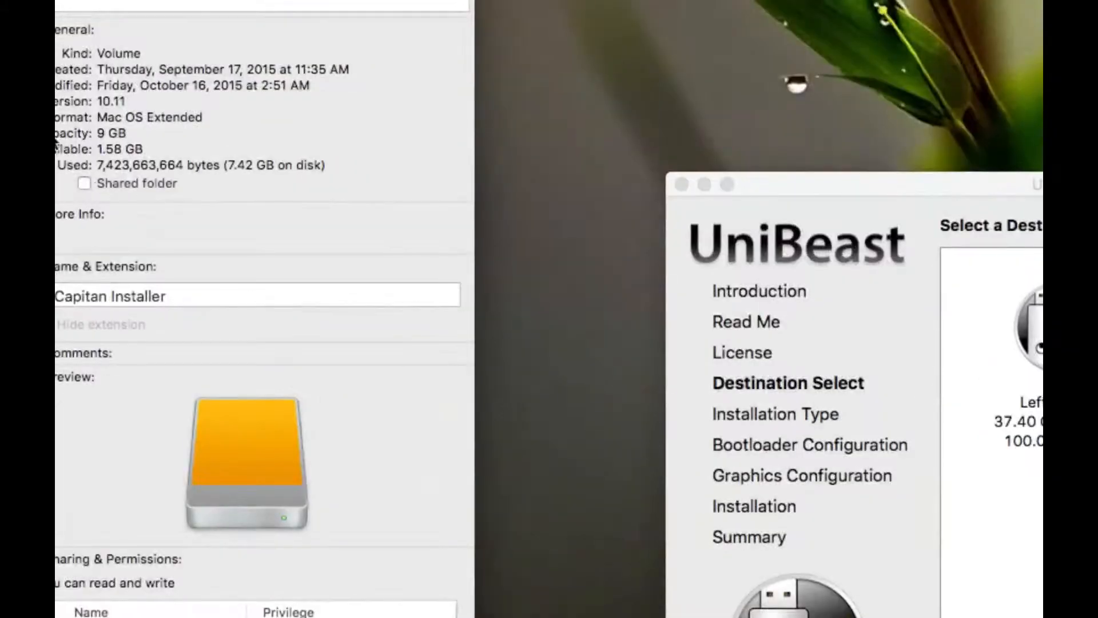
{"action": "mouse_move", "coordinate": [197, 144]}
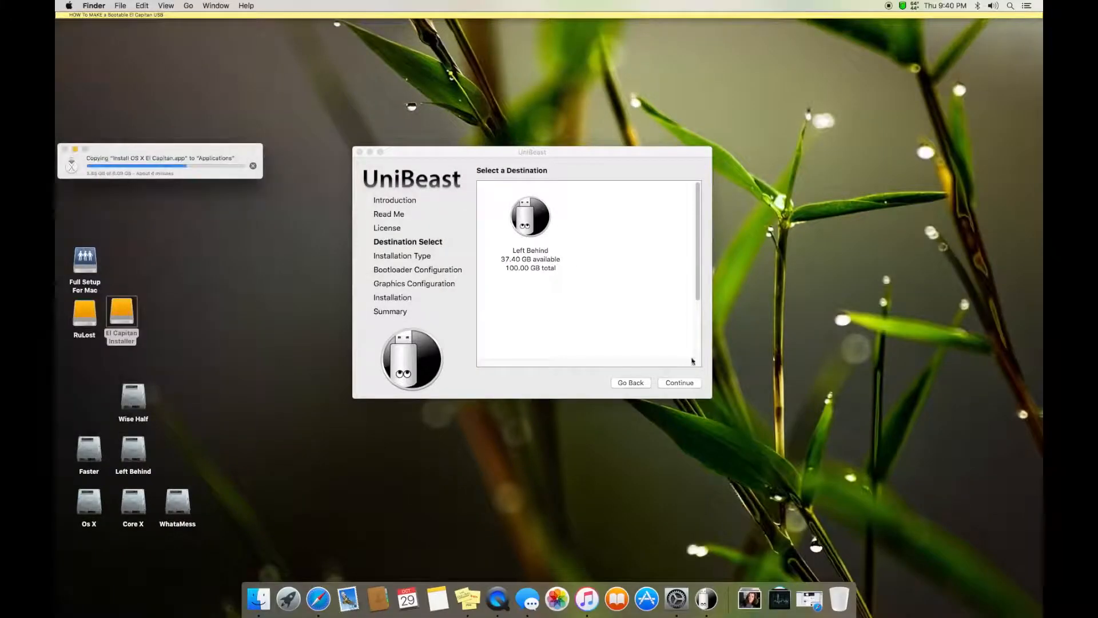
Choose Left Behind as the destination and advance to the El Capitan/Yosemite choice.
{"action": "left_click", "coordinate": [530, 215]}
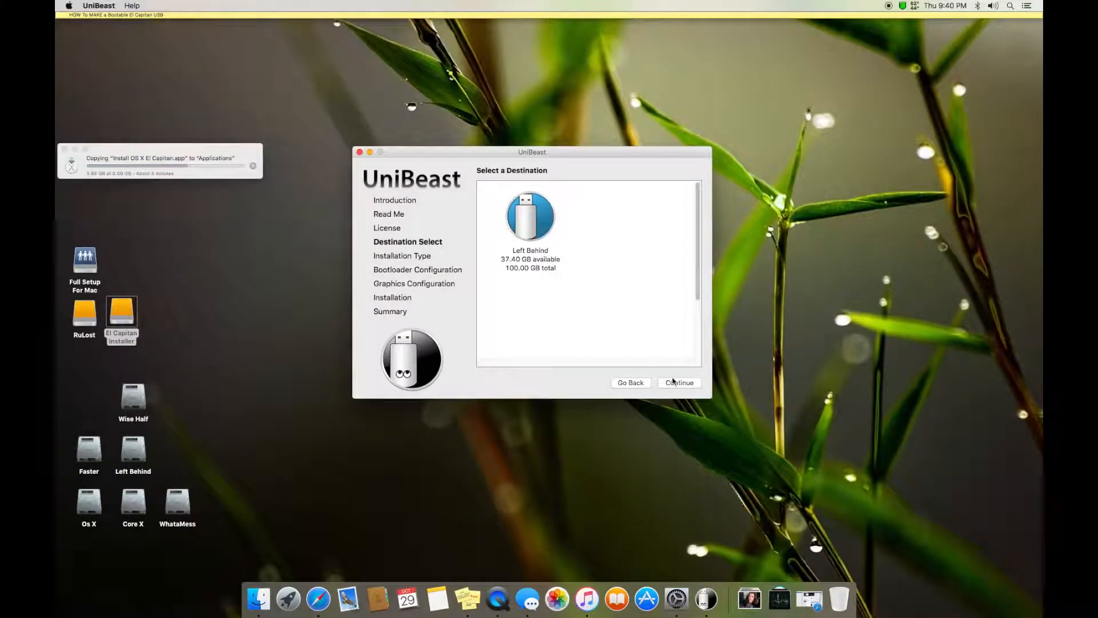
{"action": "left_click", "coordinate": [677, 383]}
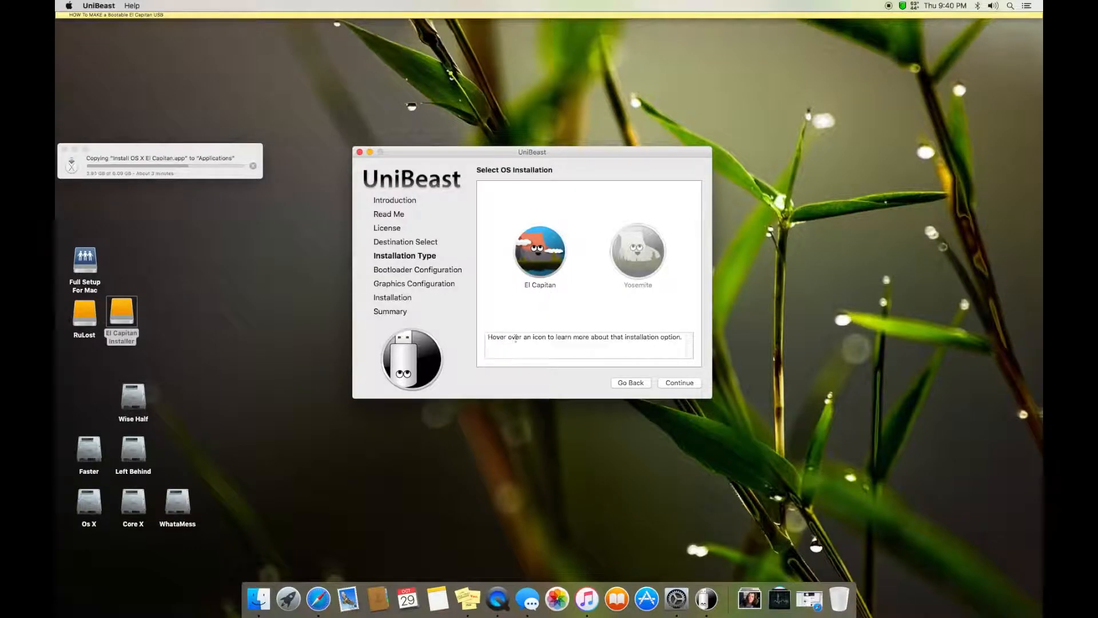
{"action": "left_click", "coordinate": [288, 599]}
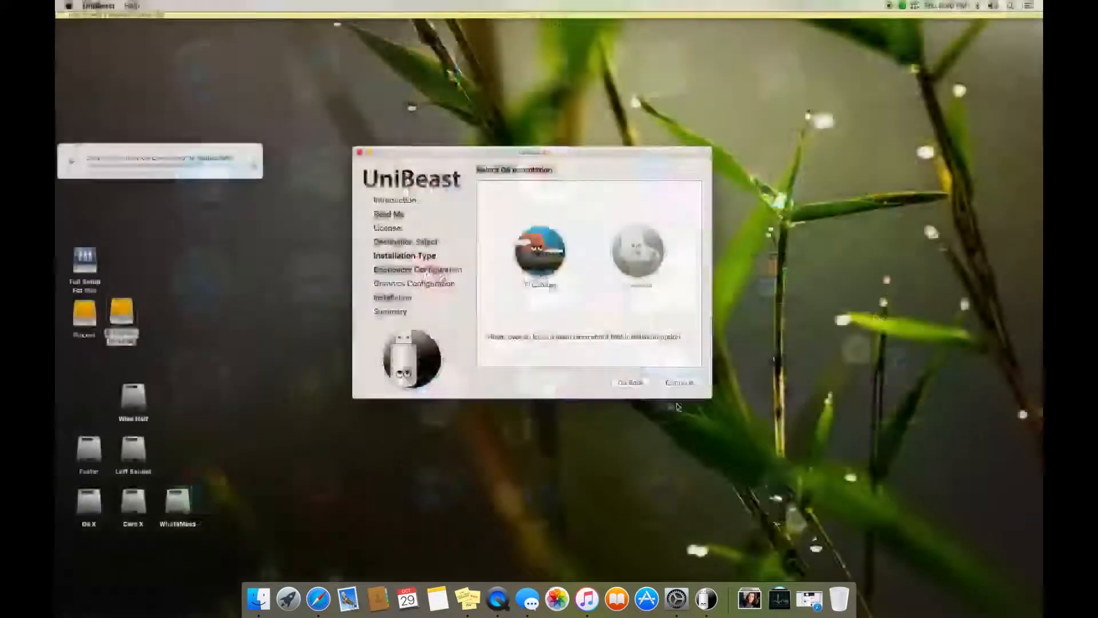
{"action": "left_click", "coordinate": [167, 6]}
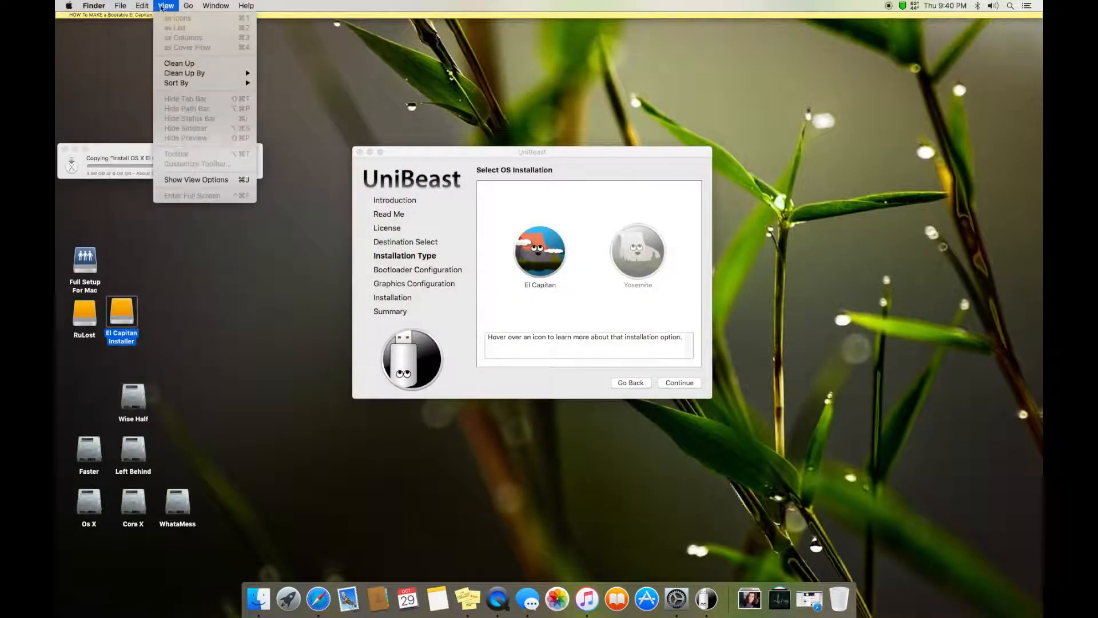
{"action": "left_click", "coordinate": [187, 6]}
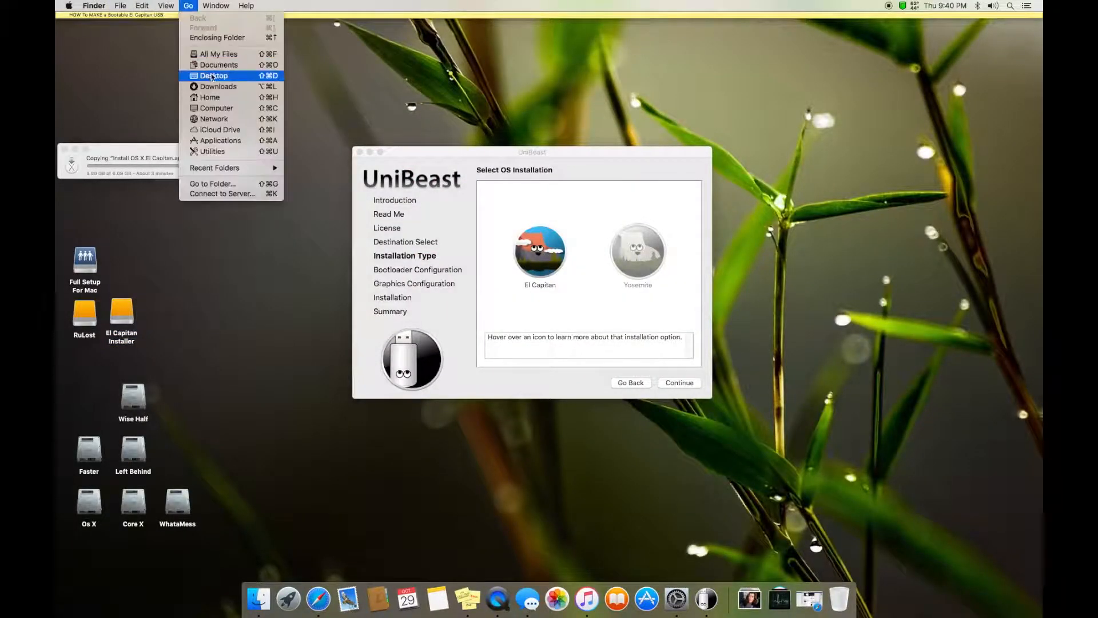
{"action": "mouse_move", "coordinate": [217, 37]}
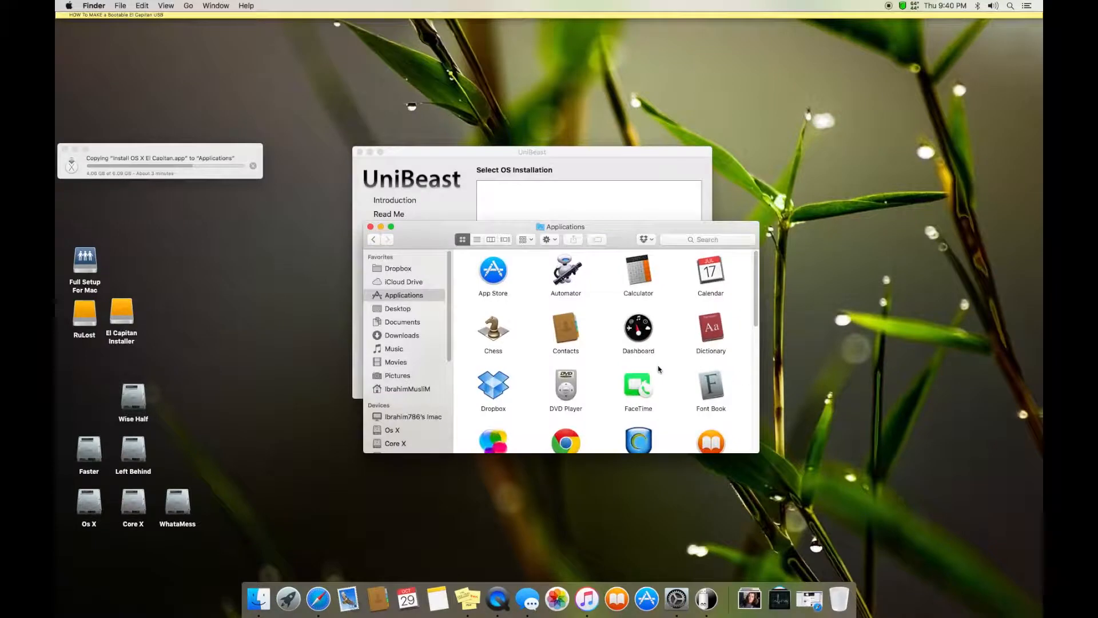
{"action": "scroll", "scroll_direction": "down", "scroll_amount": 3}
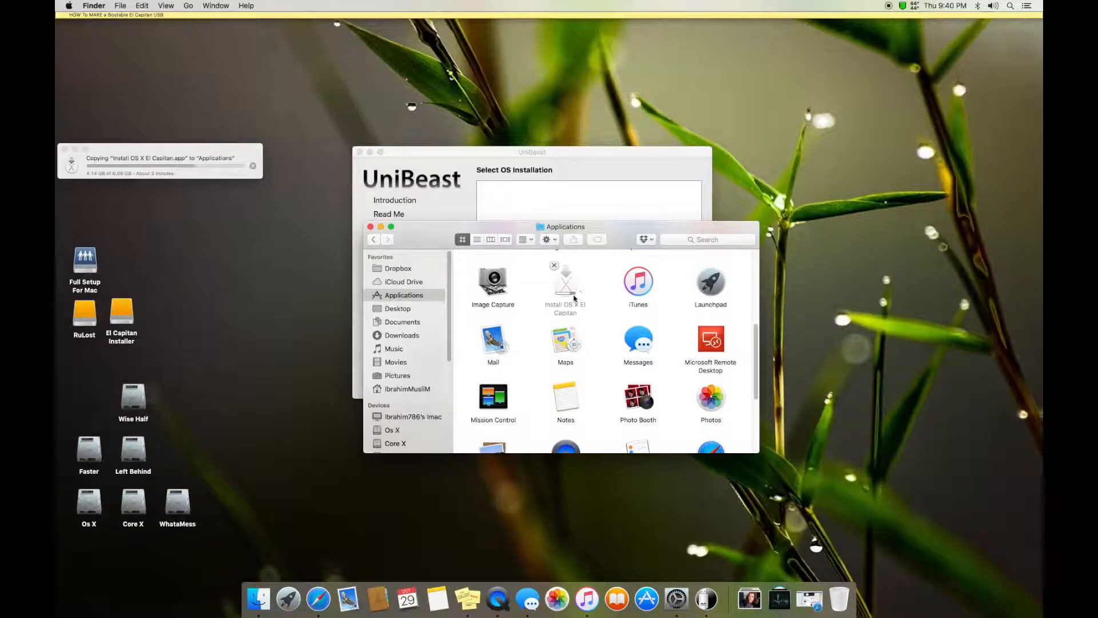
{"action": "left_click", "coordinate": [565, 287]}
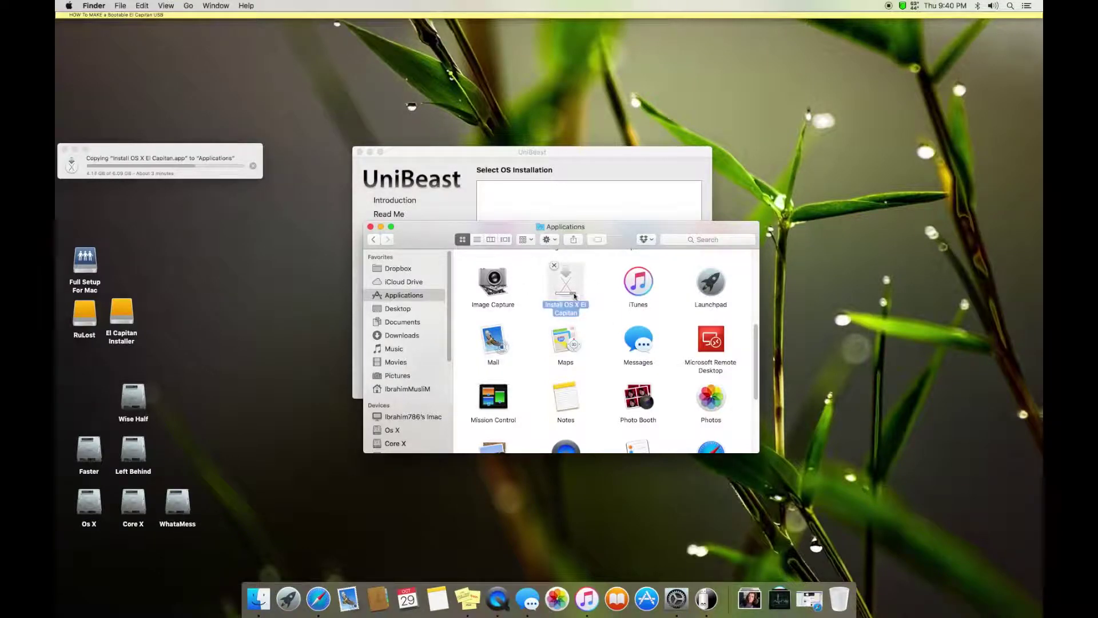
{"action": "mouse_move", "coordinate": [528, 308]}
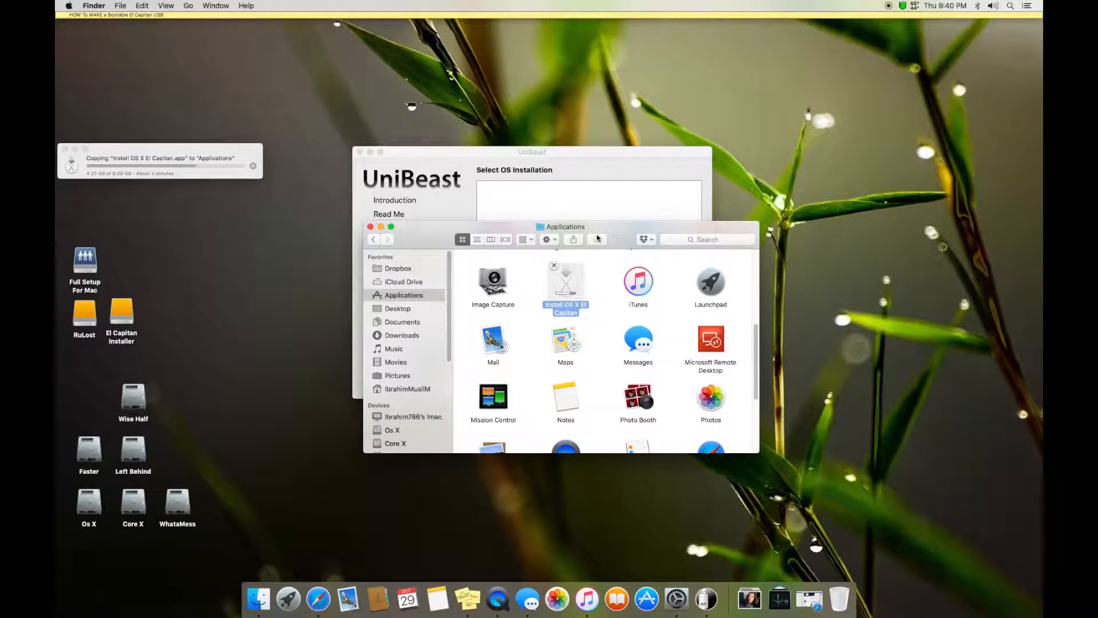
{"action": "mouse_move", "coordinate": [543, 355]}
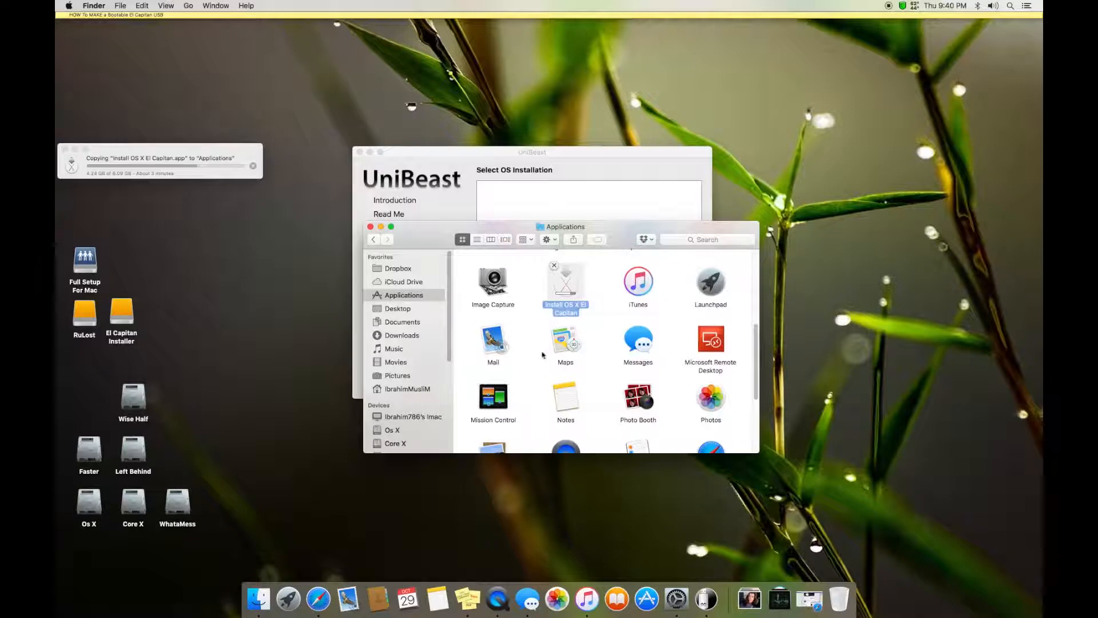
{"action": "mouse_move", "coordinate": [537, 300]}
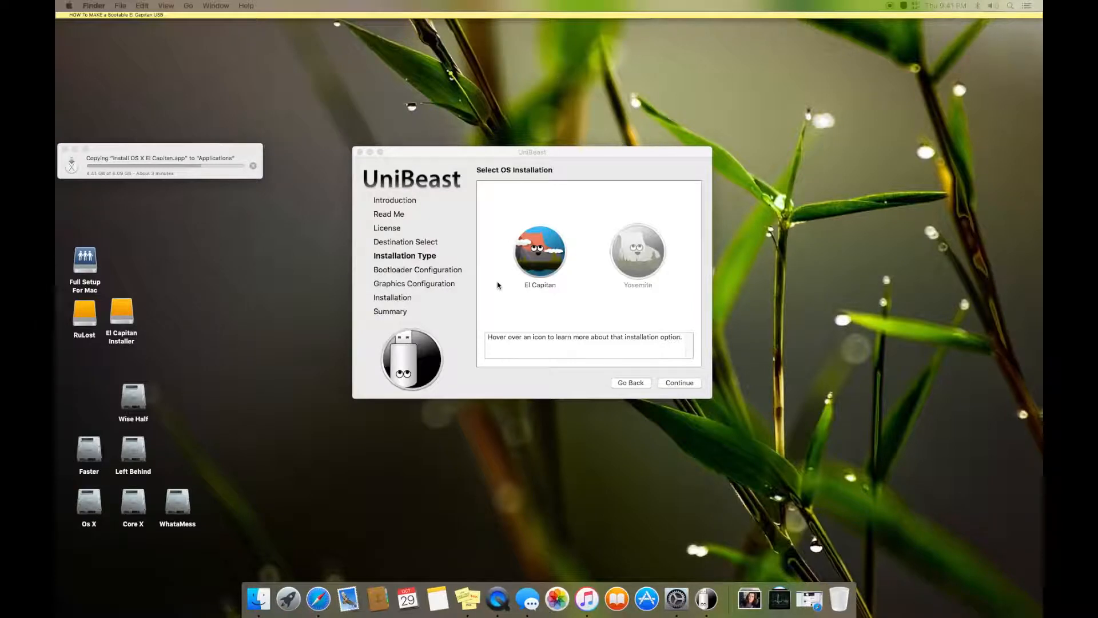
{"action": "mouse_move", "coordinate": [606, 481]}
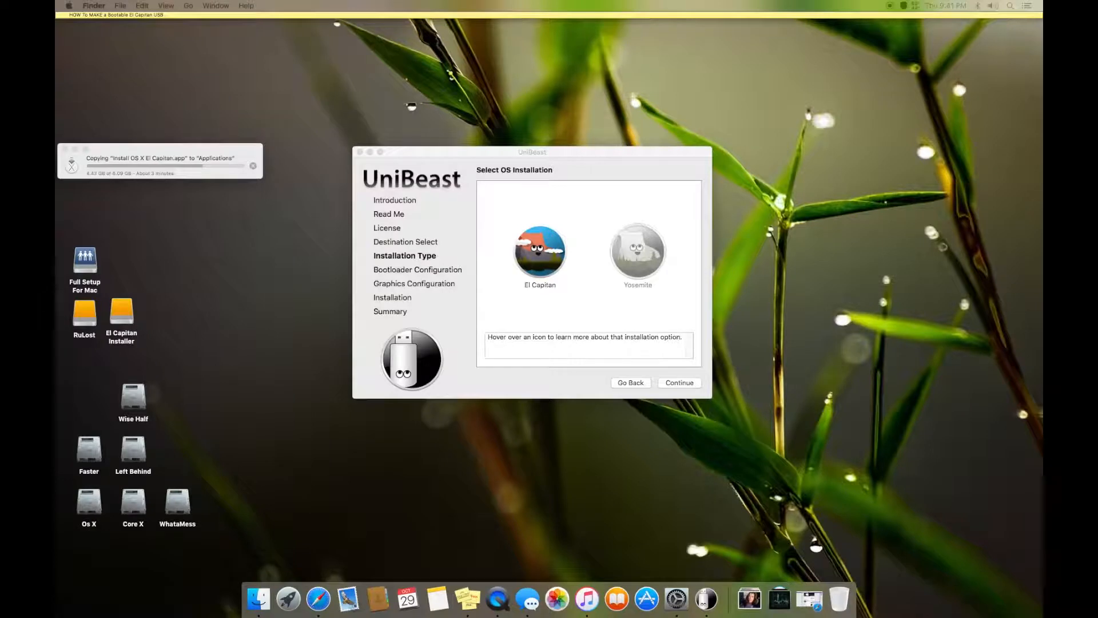
{"action": "mouse_move", "coordinate": [812, 344]}
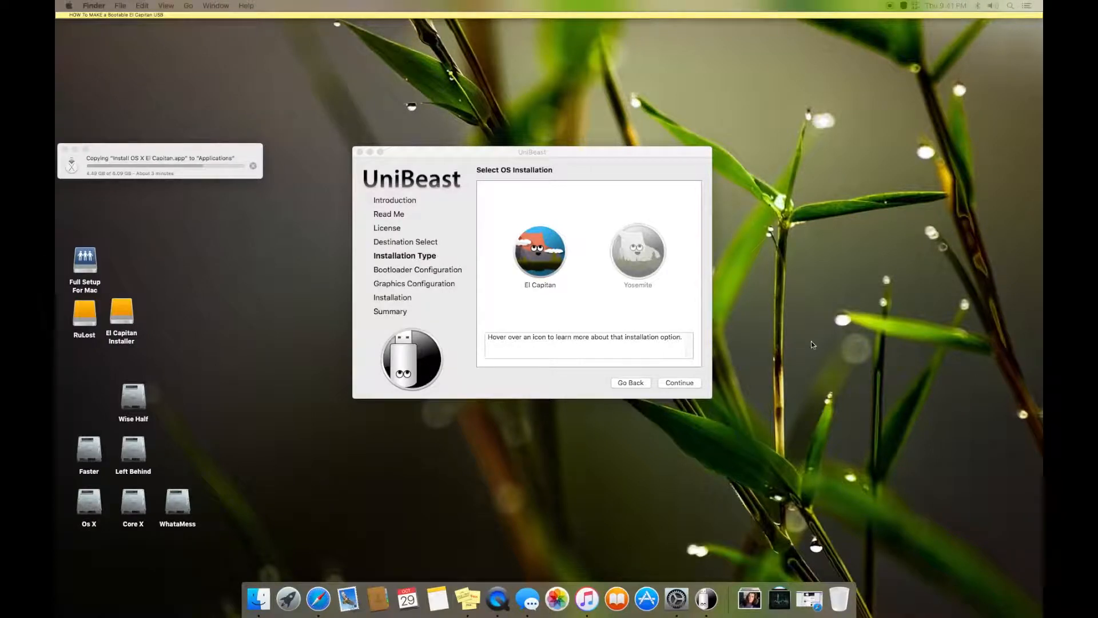
{"action": "mouse_move", "coordinate": [571, 317]}
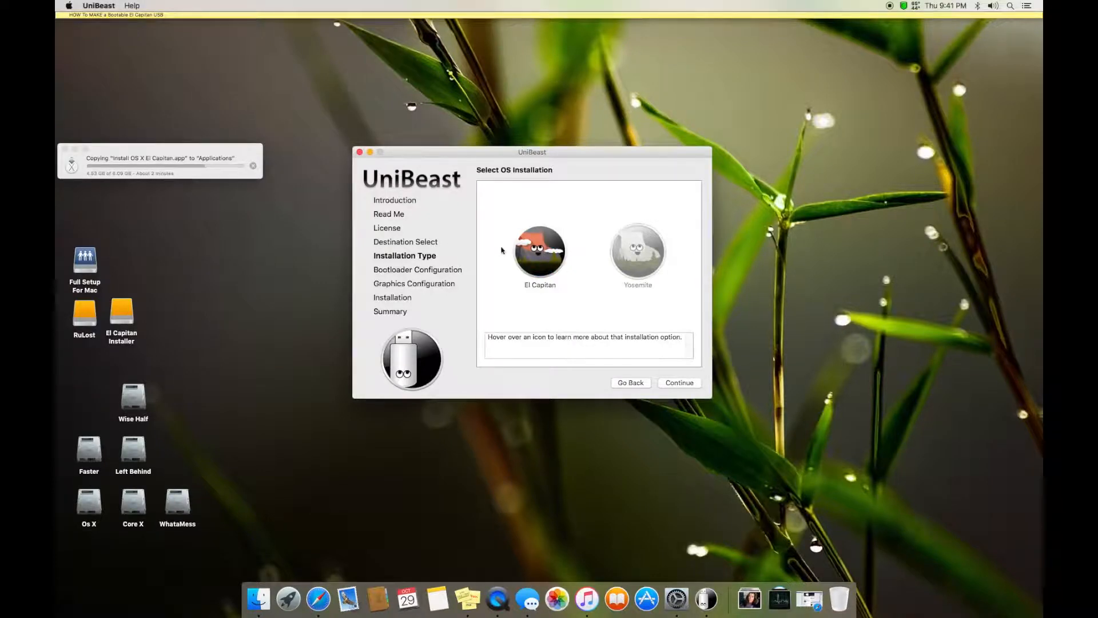
{"action": "left_click", "coordinate": [678, 382]}
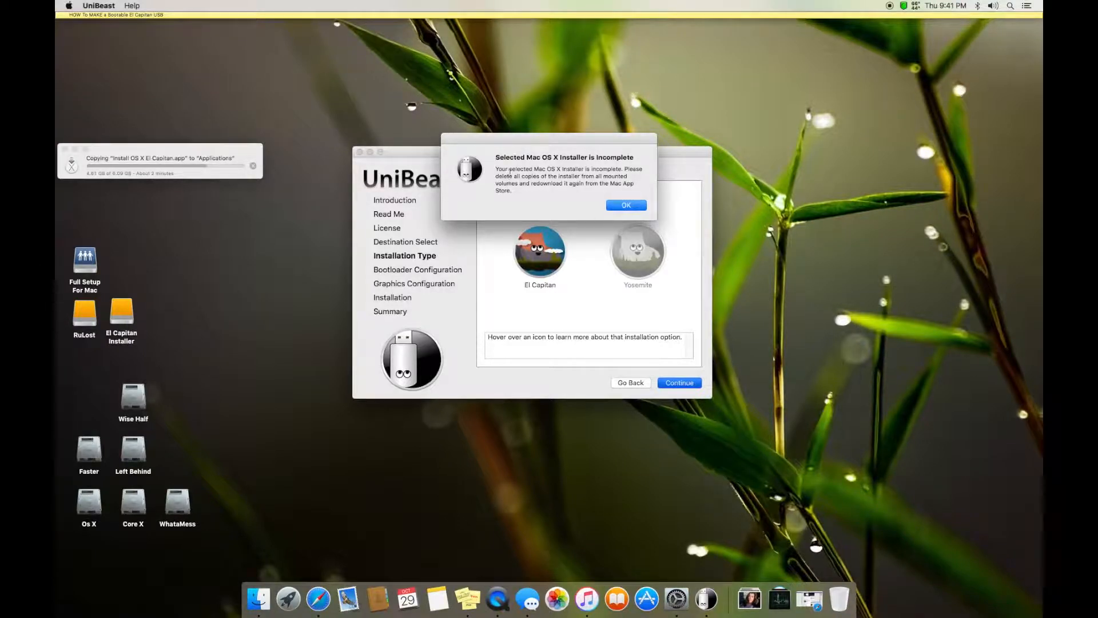
{"action": "left_click", "coordinate": [625, 205]}
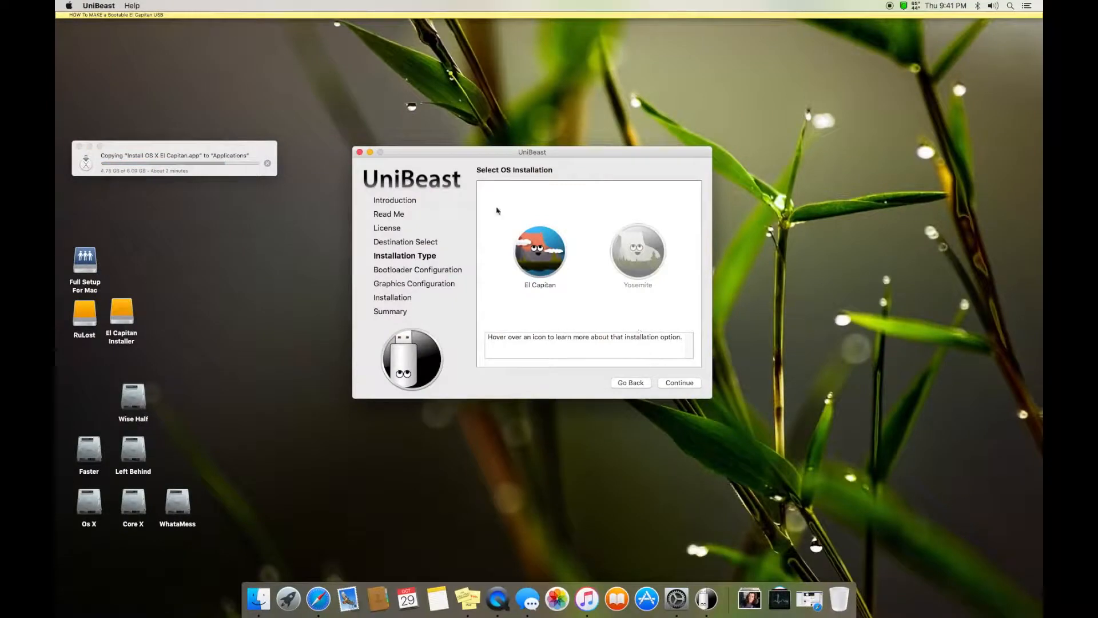
{"action": "left_click", "coordinate": [678, 383]}
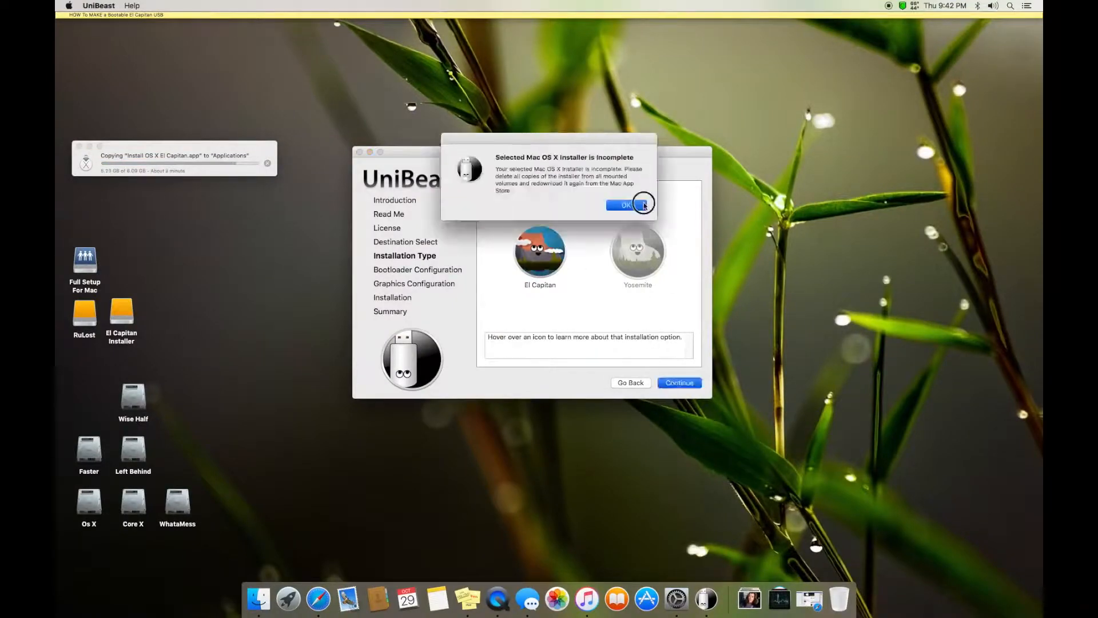
{"action": "left_click", "coordinate": [627, 205]}
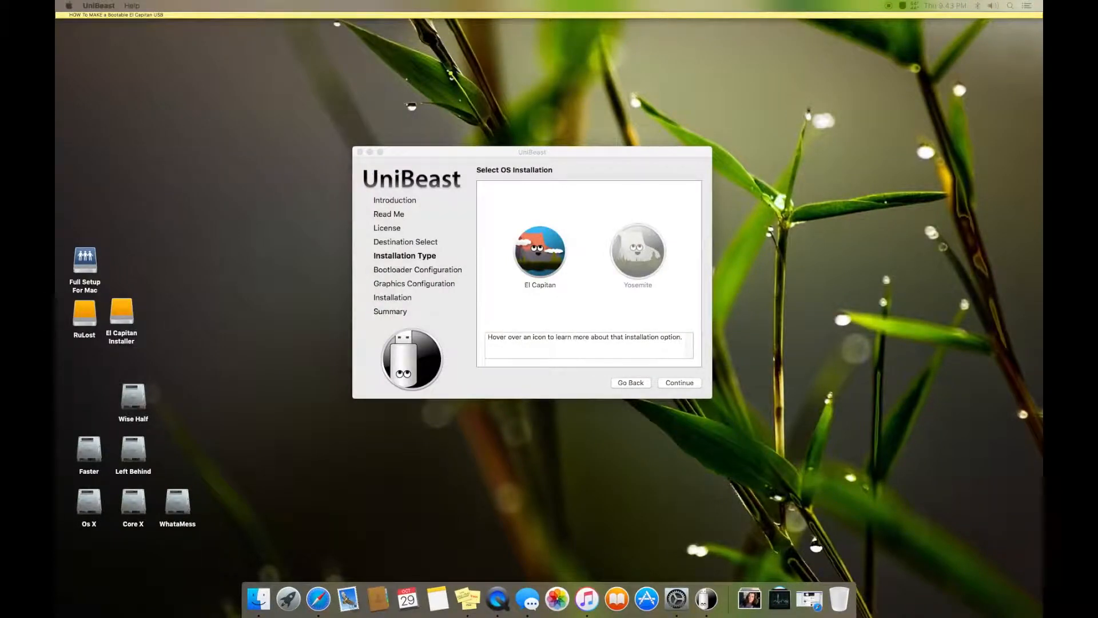
Step back to the OS choices, advance to Bootloader Configuration and select UEFI Boot Mode.
{"action": "left_click", "coordinate": [629, 383]}
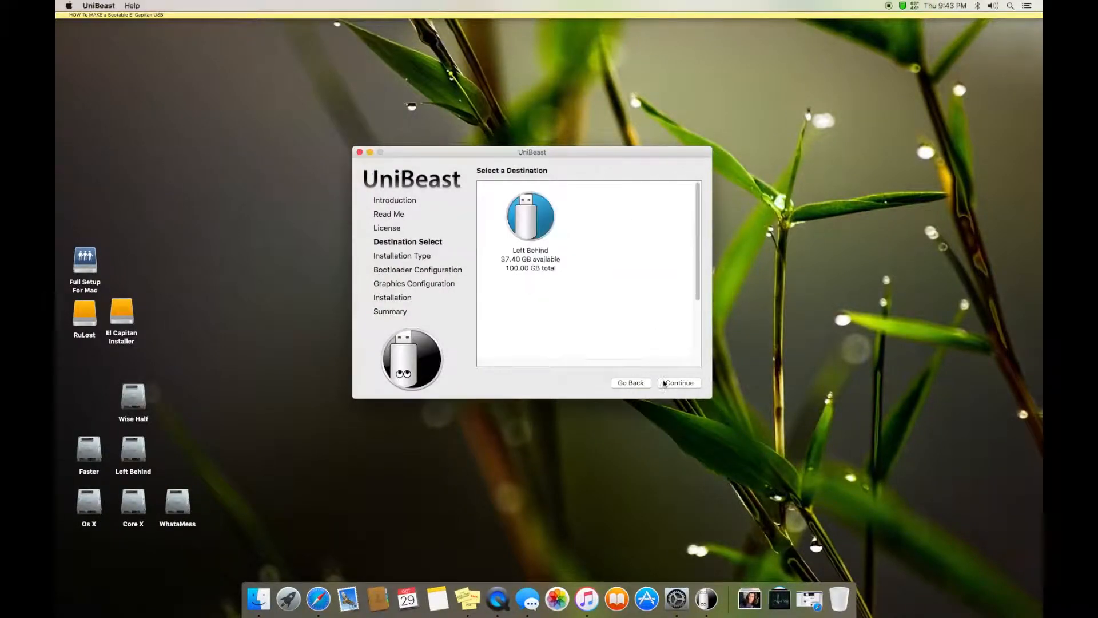
{"action": "left_click", "coordinate": [678, 382]}
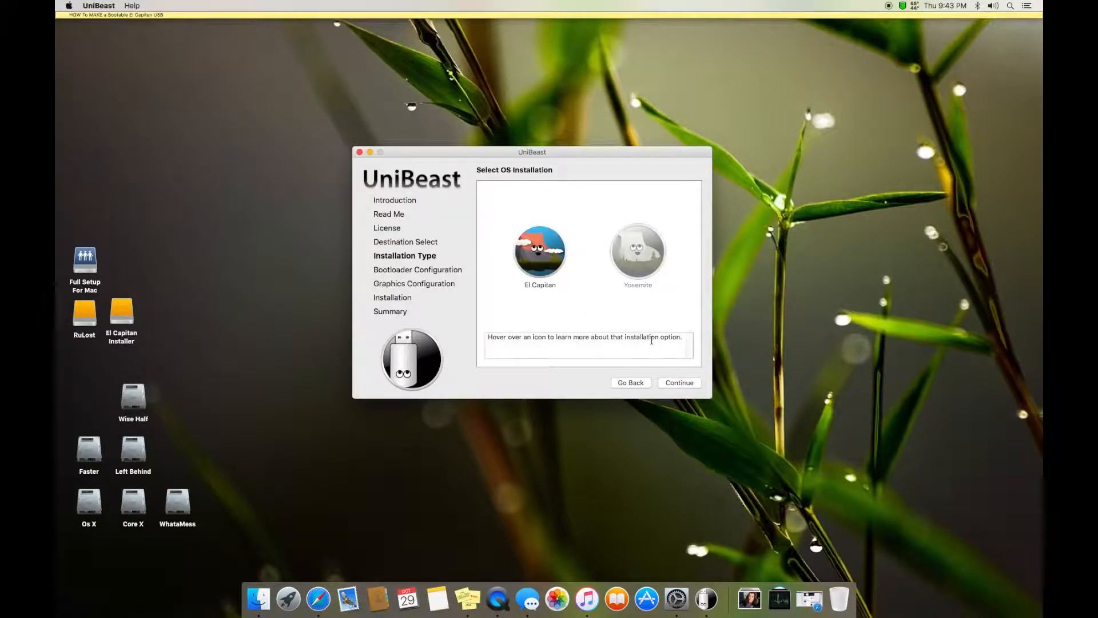
{"action": "mouse_move", "coordinate": [606, 433]}
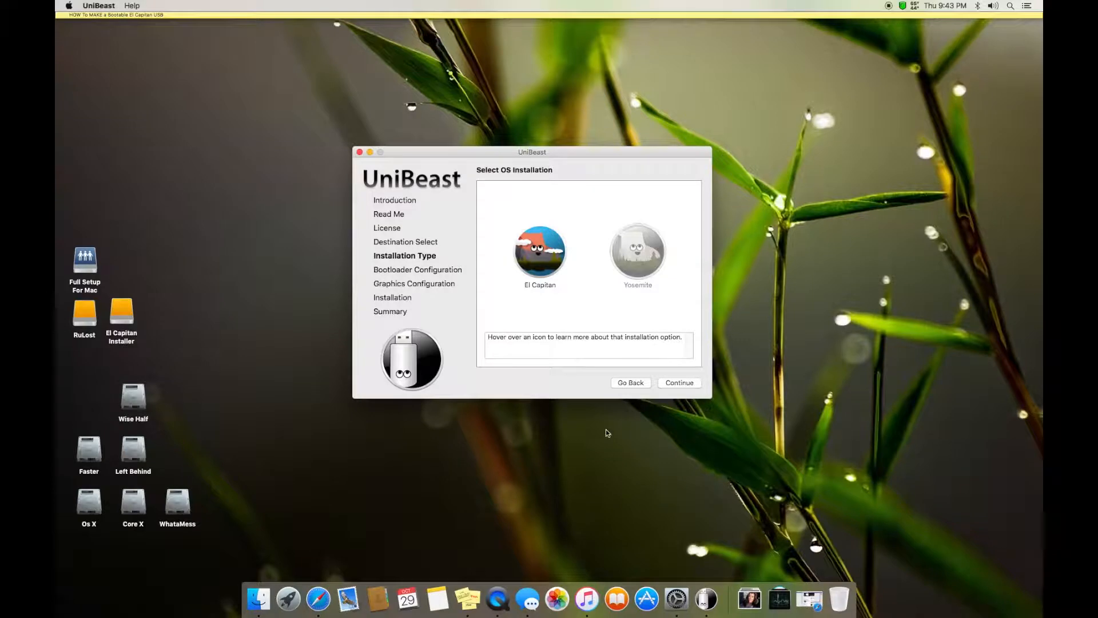
{"action": "left_click", "coordinate": [677, 382]}
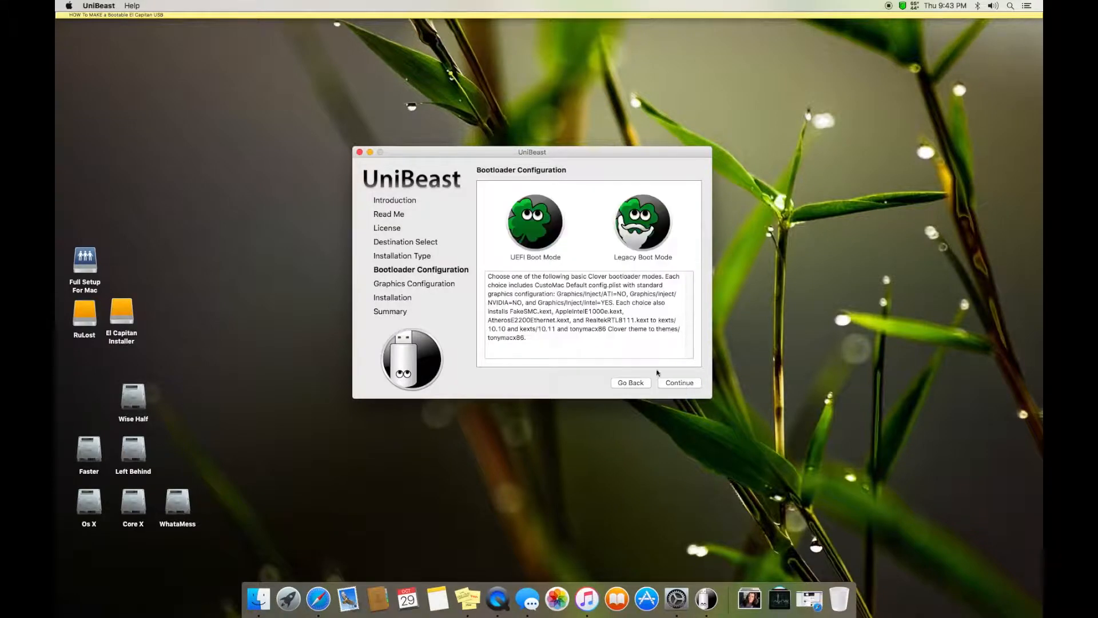
{"action": "left_click", "coordinate": [534, 221]}
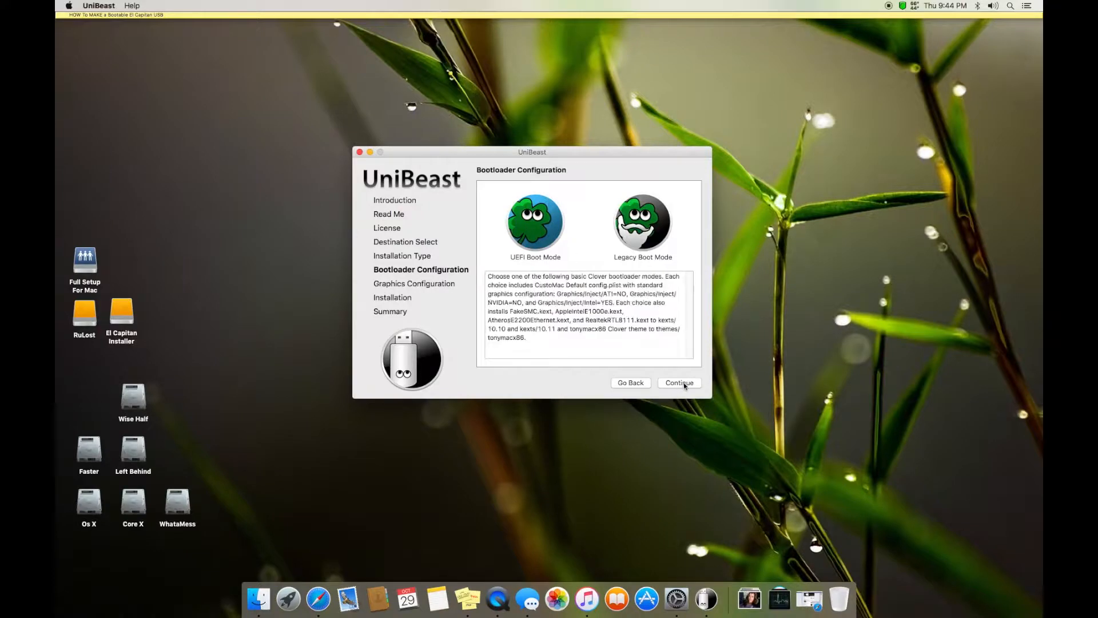
Advance to Graphics Configuration, leaving Intel HD 3000, Inject ATI and Inject NVIDIA unchecked.
{"action": "left_click", "coordinate": [678, 382]}
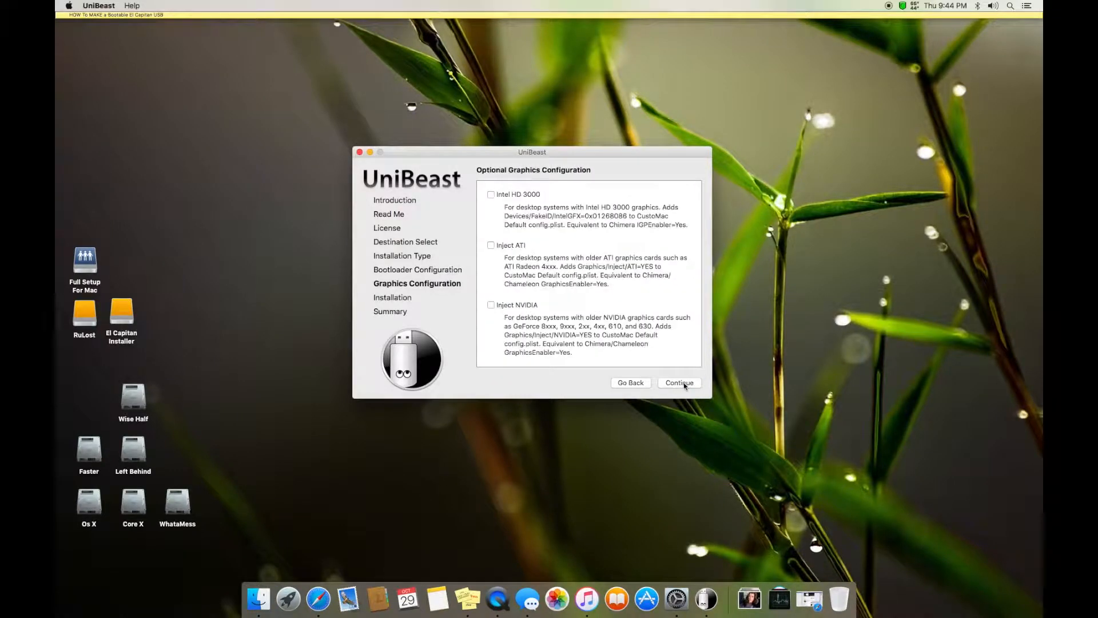
{"action": "mouse_move", "coordinate": [516, 214]}
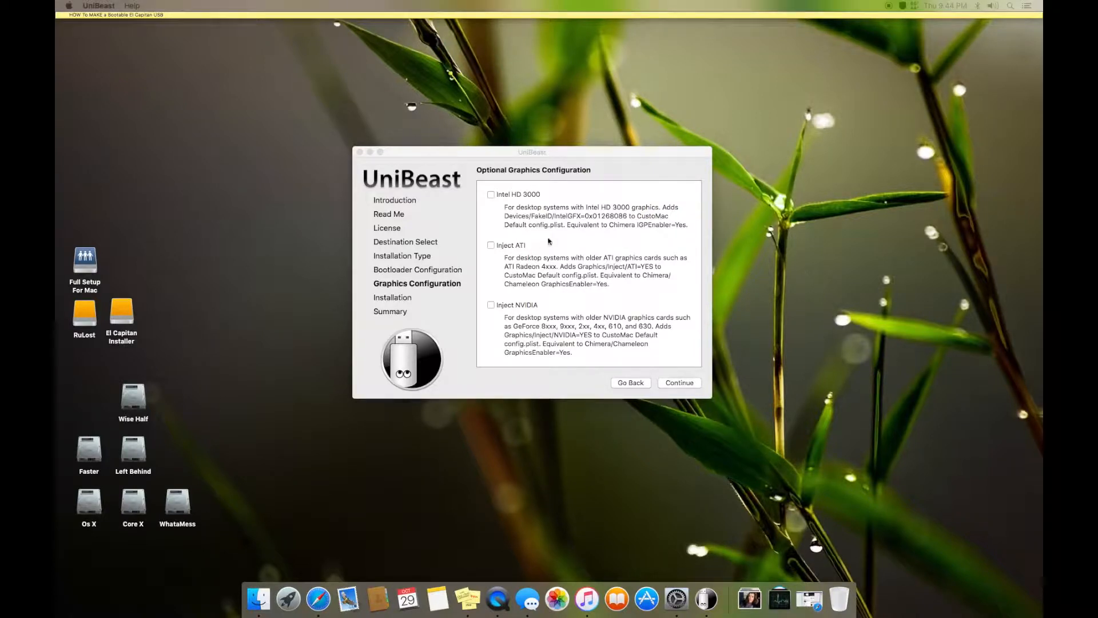
{"action": "mouse_move", "coordinate": [526, 249]}
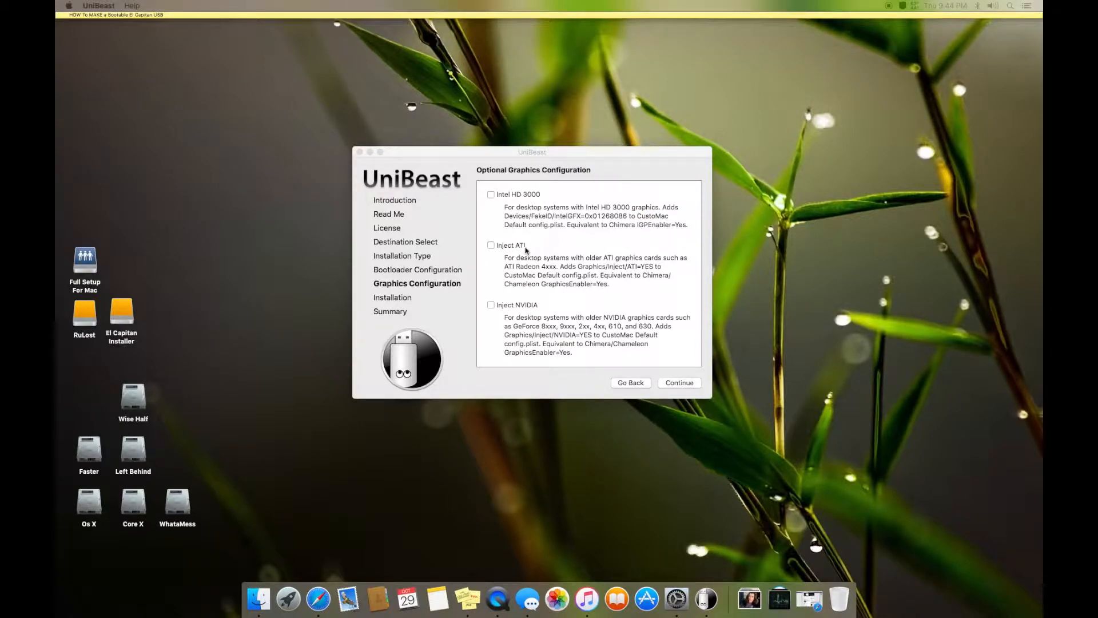
{"action": "mouse_move", "coordinate": [503, 330]}
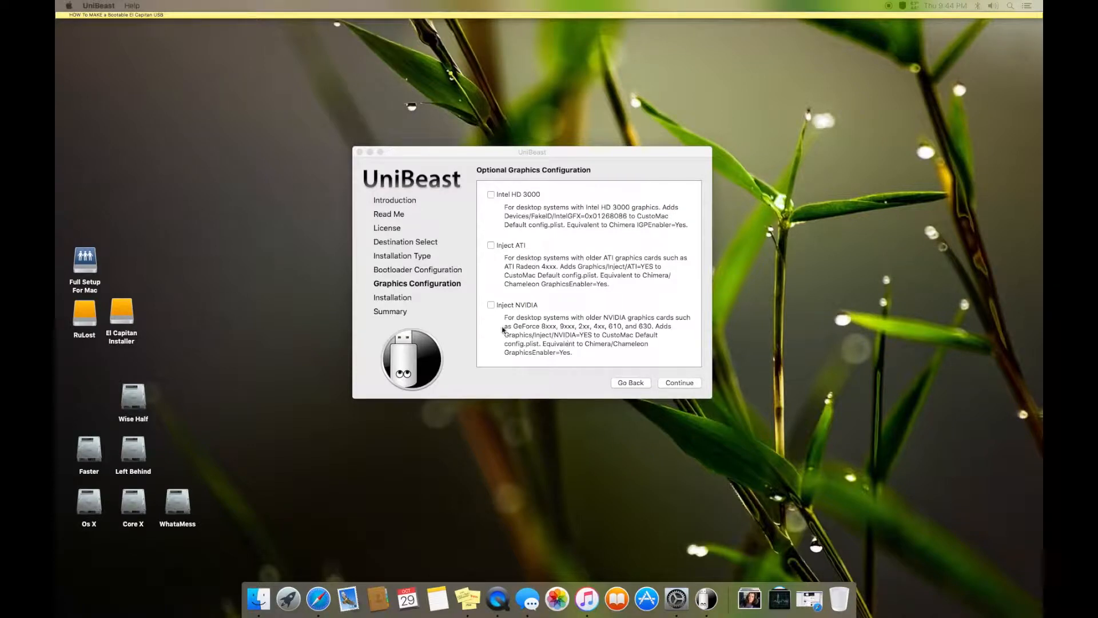
{"action": "mouse_move", "coordinate": [531, 344]}
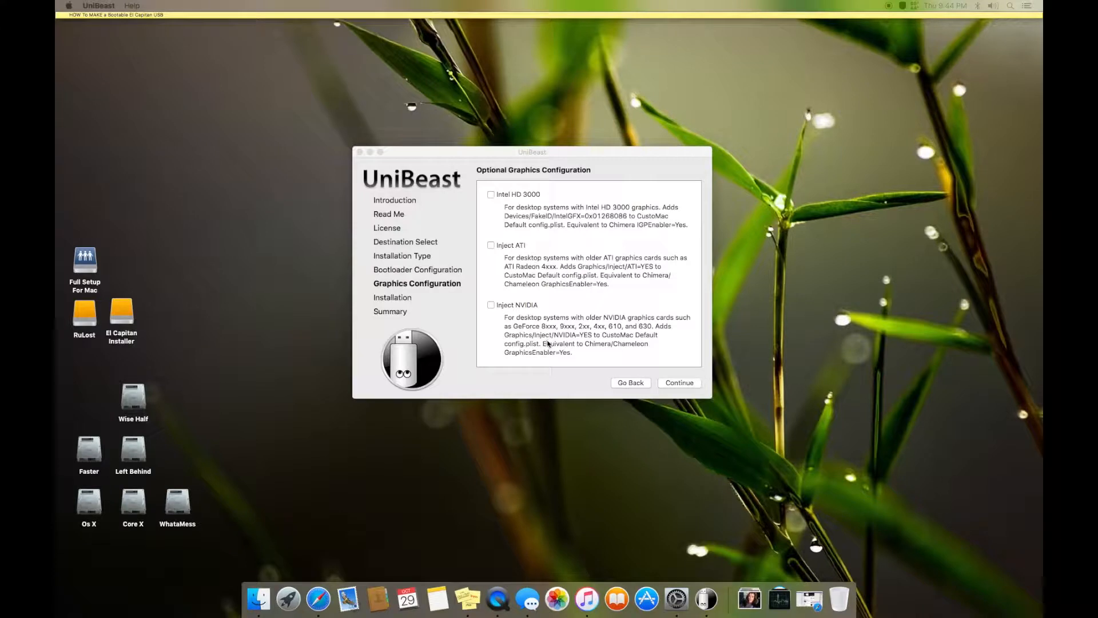
{"action": "mouse_move", "coordinate": [721, 359]}
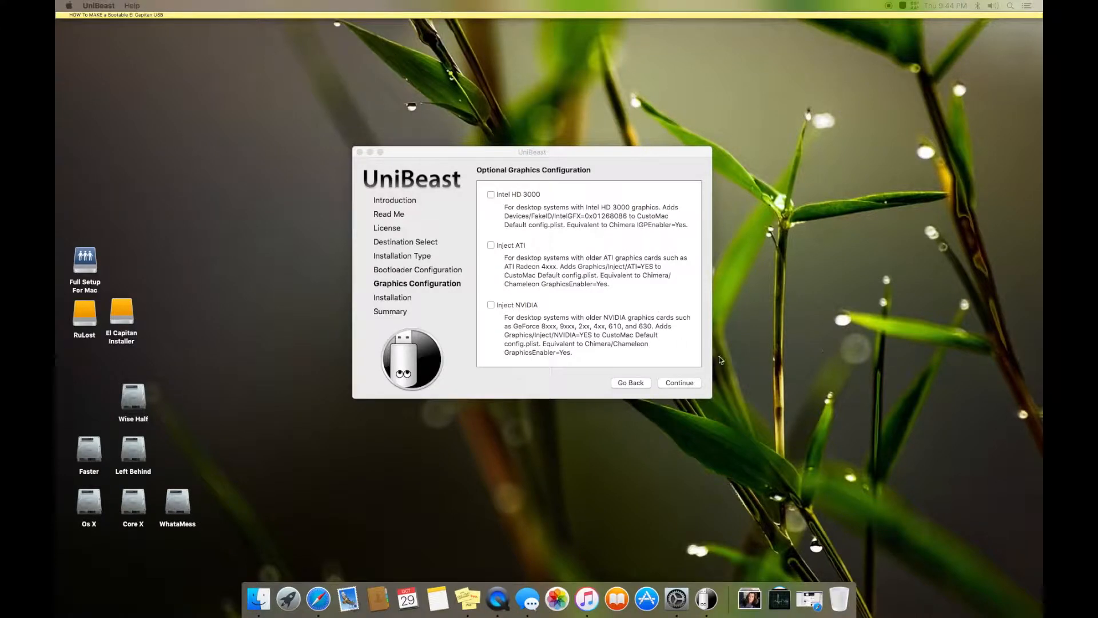
{"action": "mouse_move", "coordinate": [663, 377]}
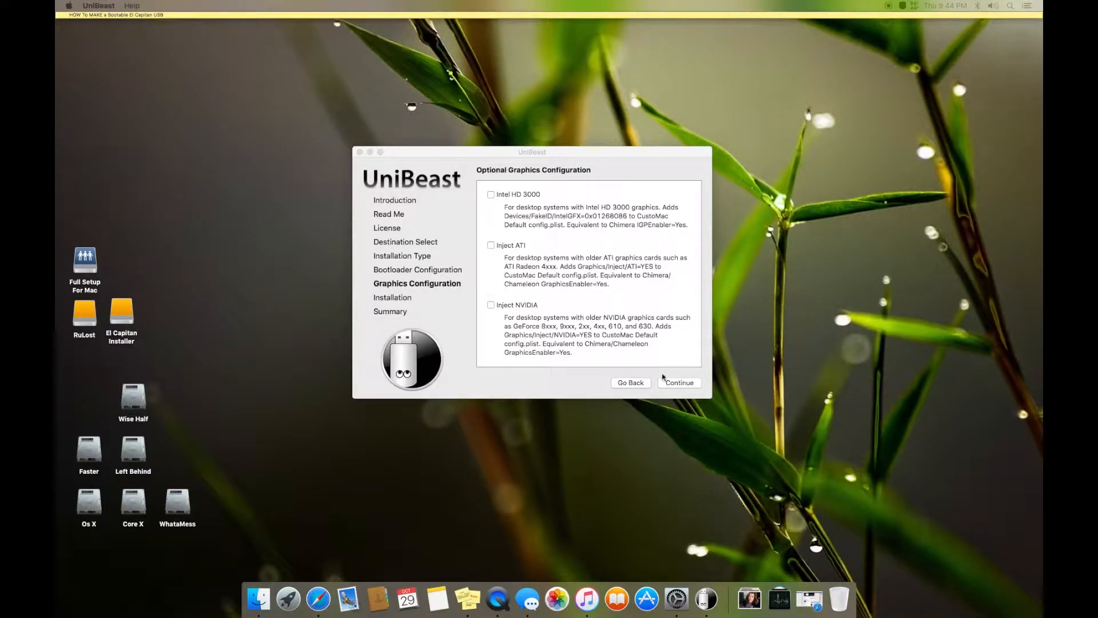
Review Left Behind, El Capitan and UEFI settings, start creation, then cancel the password prompt.
{"action": "left_click", "coordinate": [677, 382]}
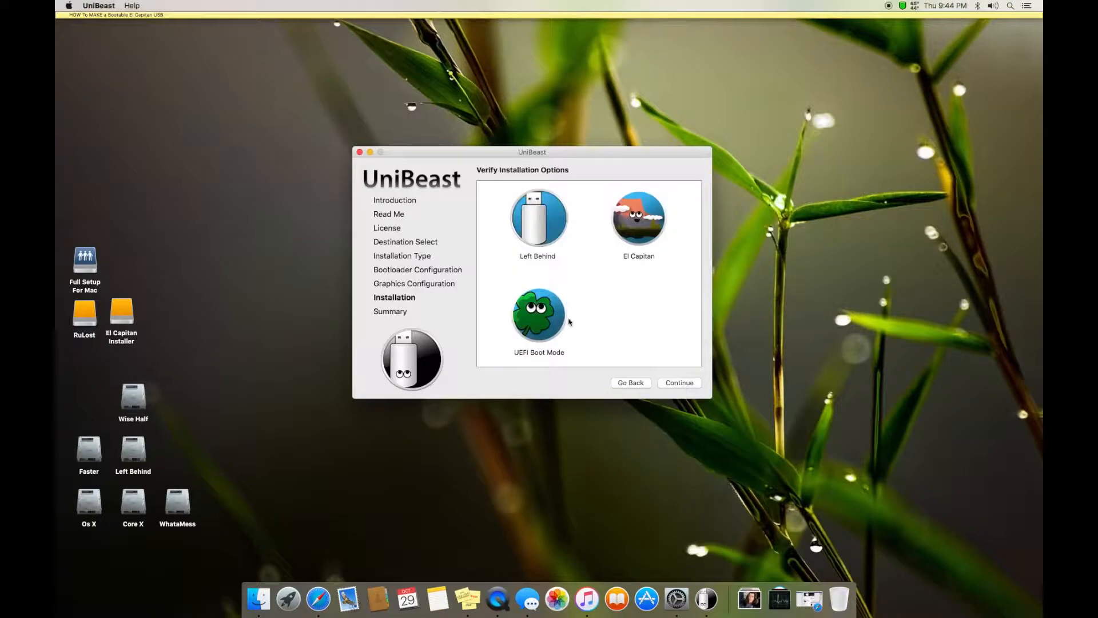
{"action": "mouse_move", "coordinate": [611, 193]}
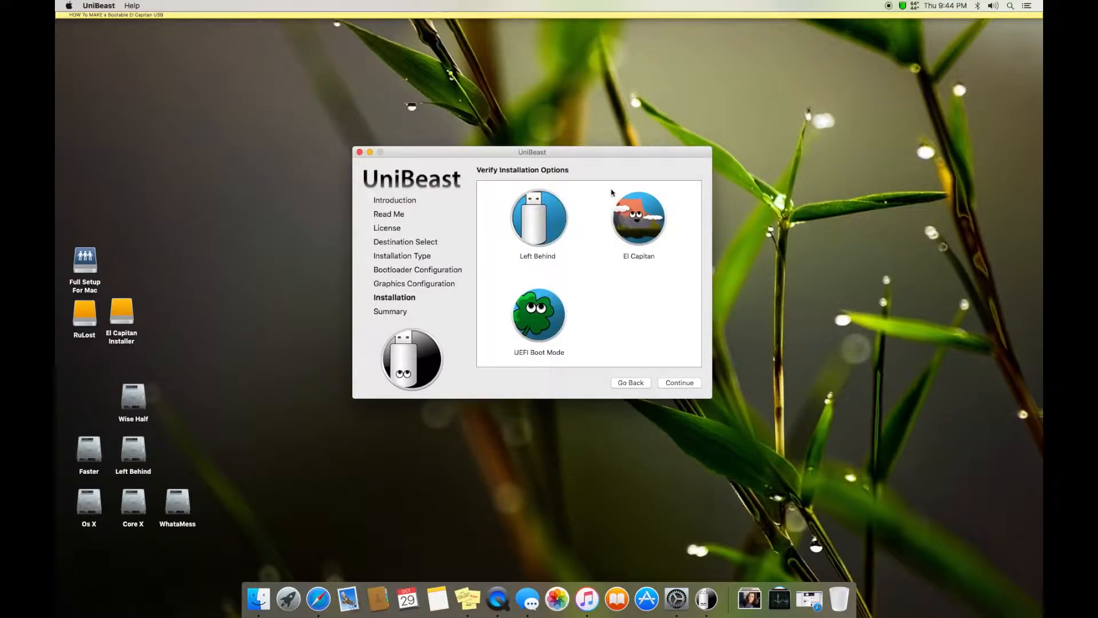
{"action": "mouse_move", "coordinate": [549, 322]}
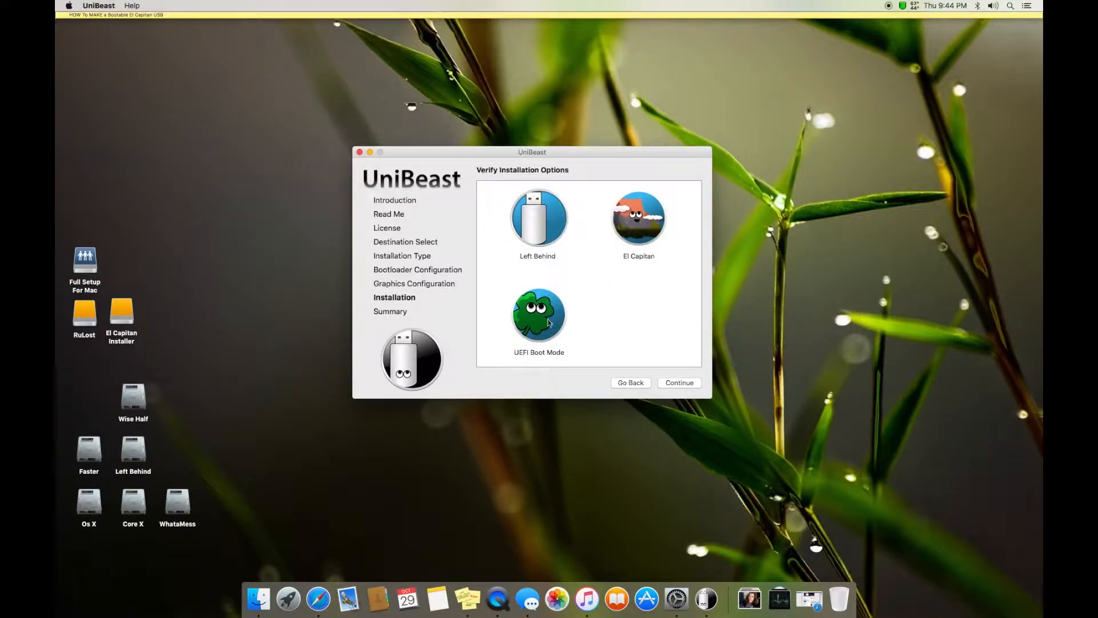
{"action": "left_click", "coordinate": [677, 382]}
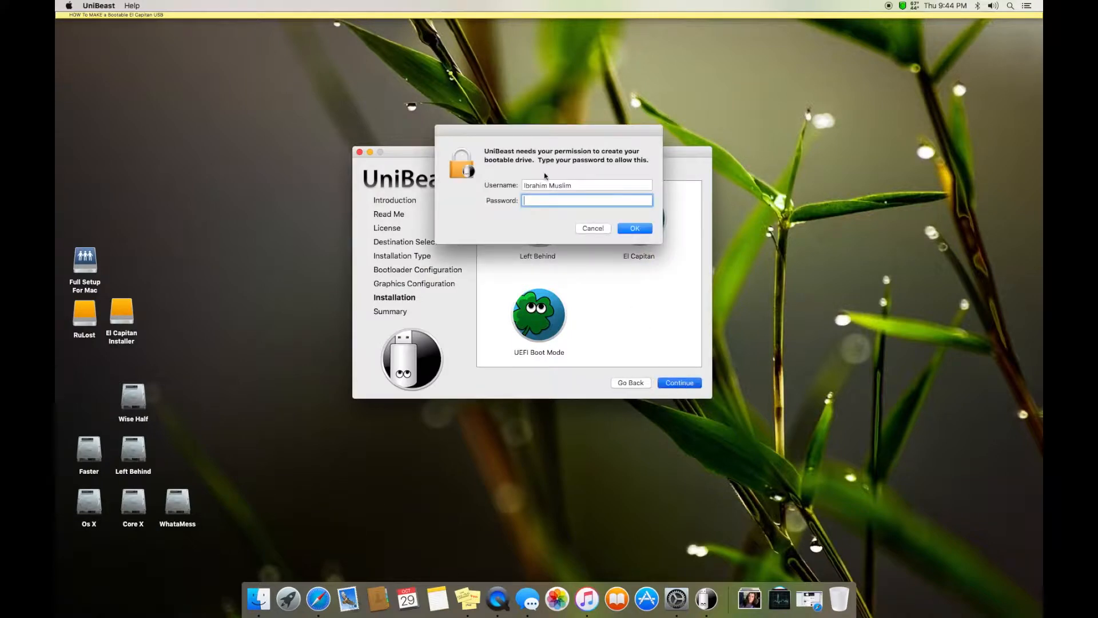
{"action": "left_click", "coordinate": [633, 227]}
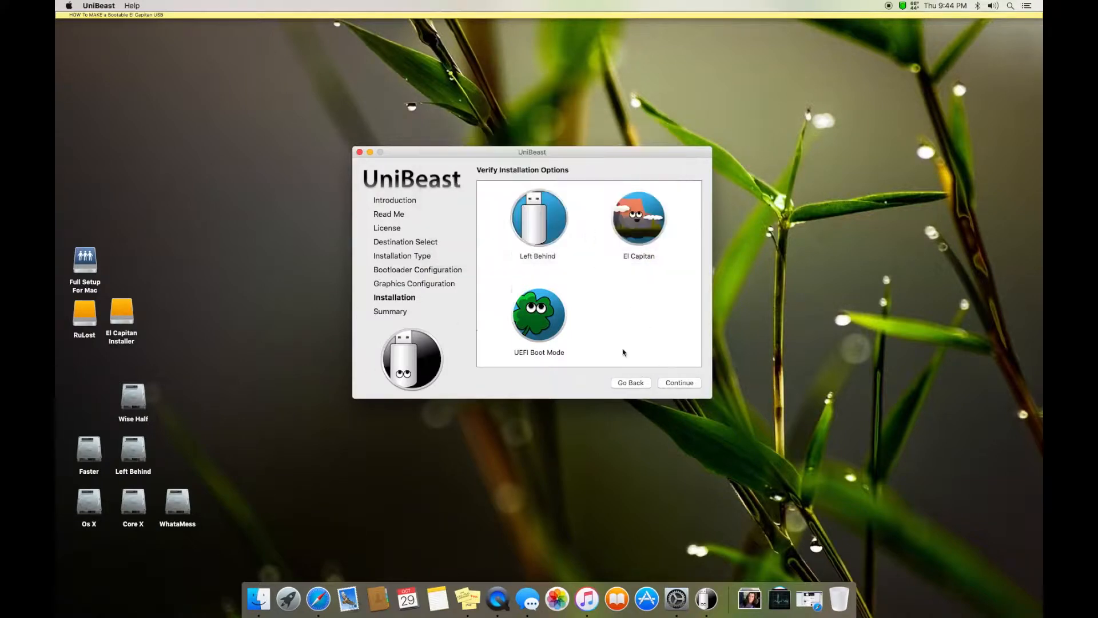
{"action": "mouse_move", "coordinate": [511, 263]}
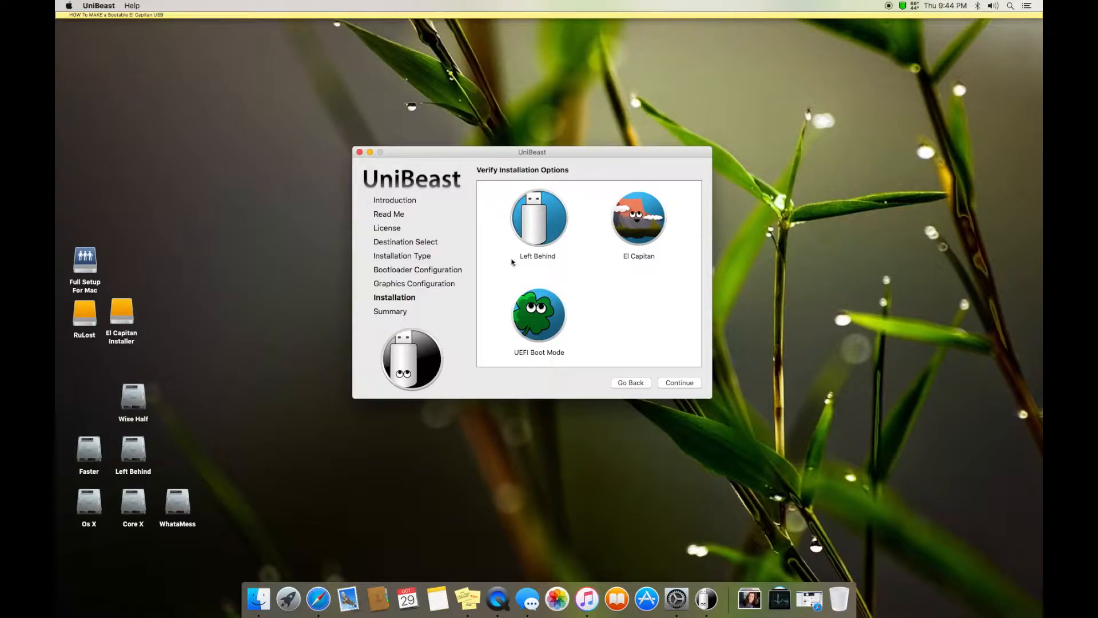
{"action": "mouse_move", "coordinate": [395, 178]}
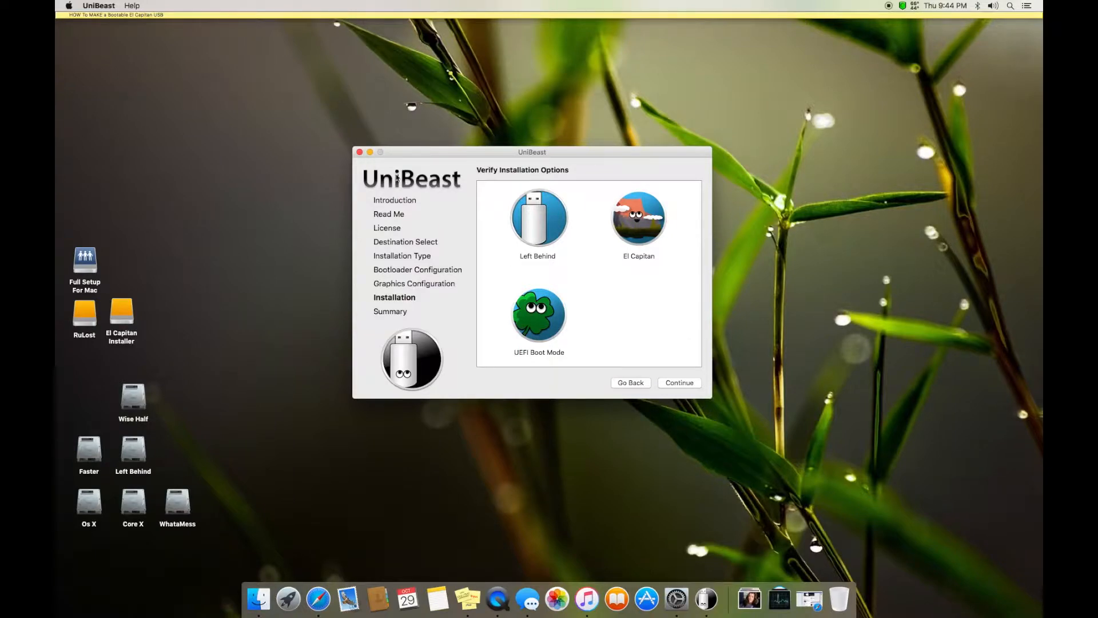
{"action": "mouse_move", "coordinate": [358, 152]}
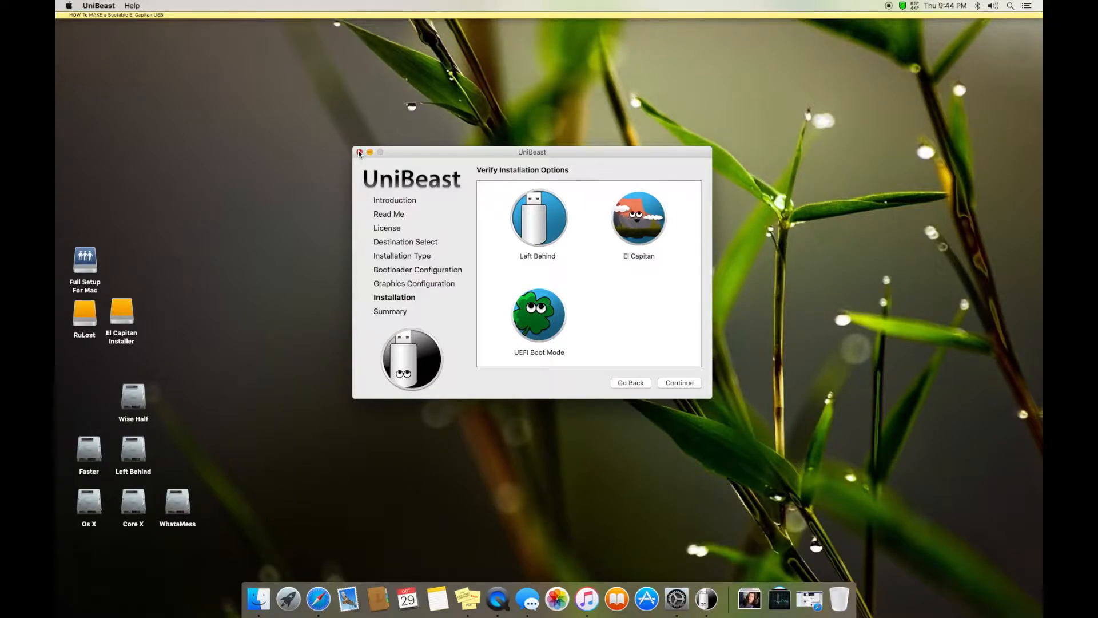
Close UniBeast and return to the desktop after briefly opening the Apple menu and Launchpad.
{"action": "left_click", "coordinate": [359, 152]}
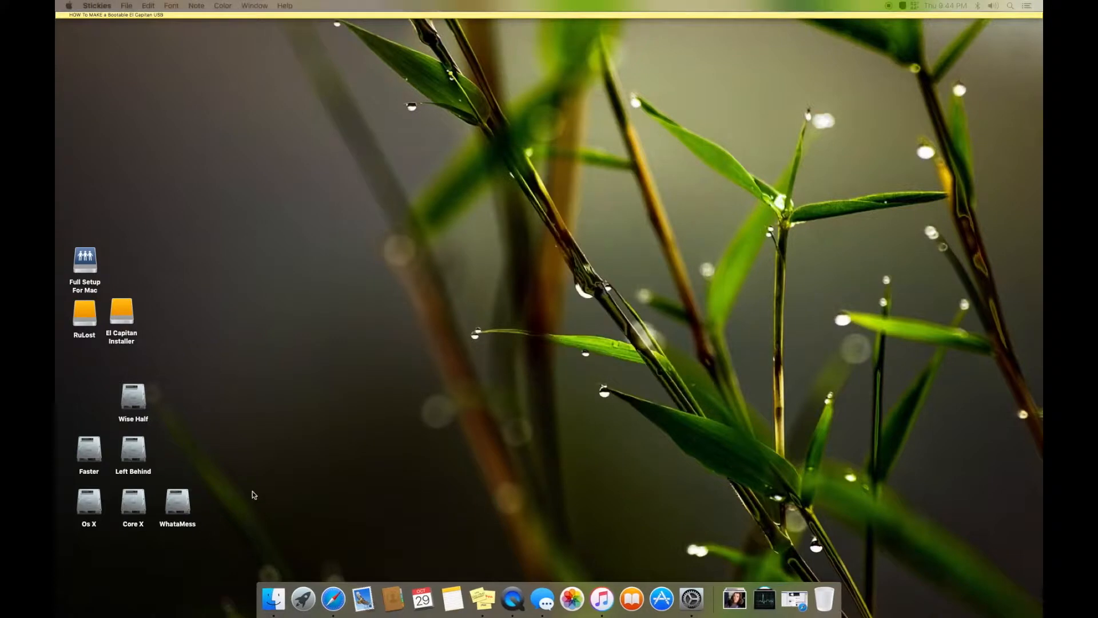
{"action": "left_click", "coordinate": [609, 393]}
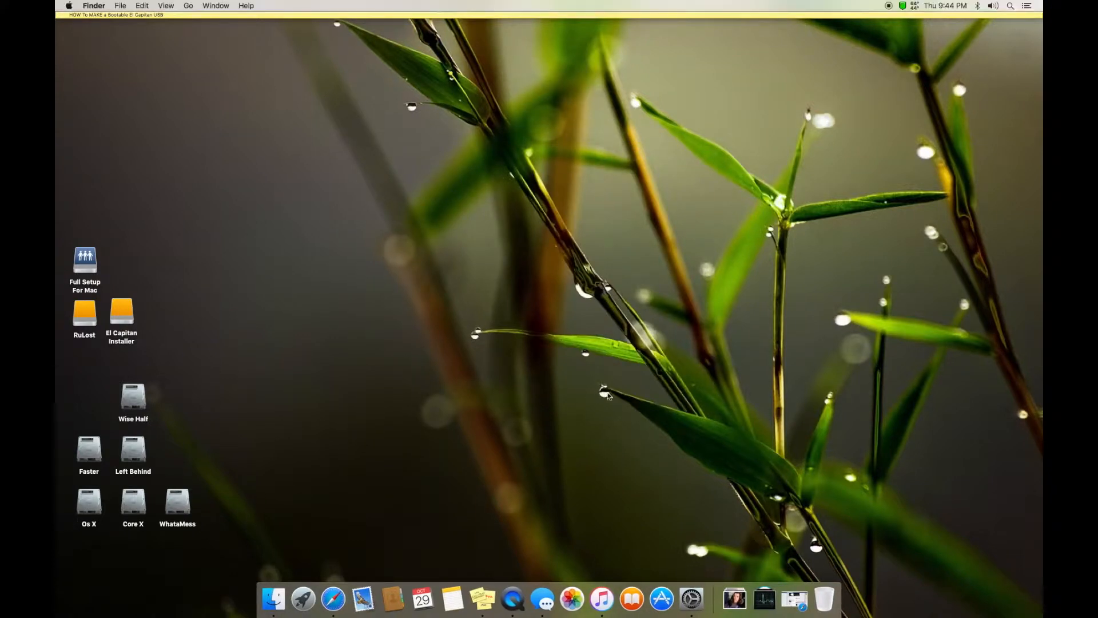
{"action": "mouse_move", "coordinate": [116, 510]}
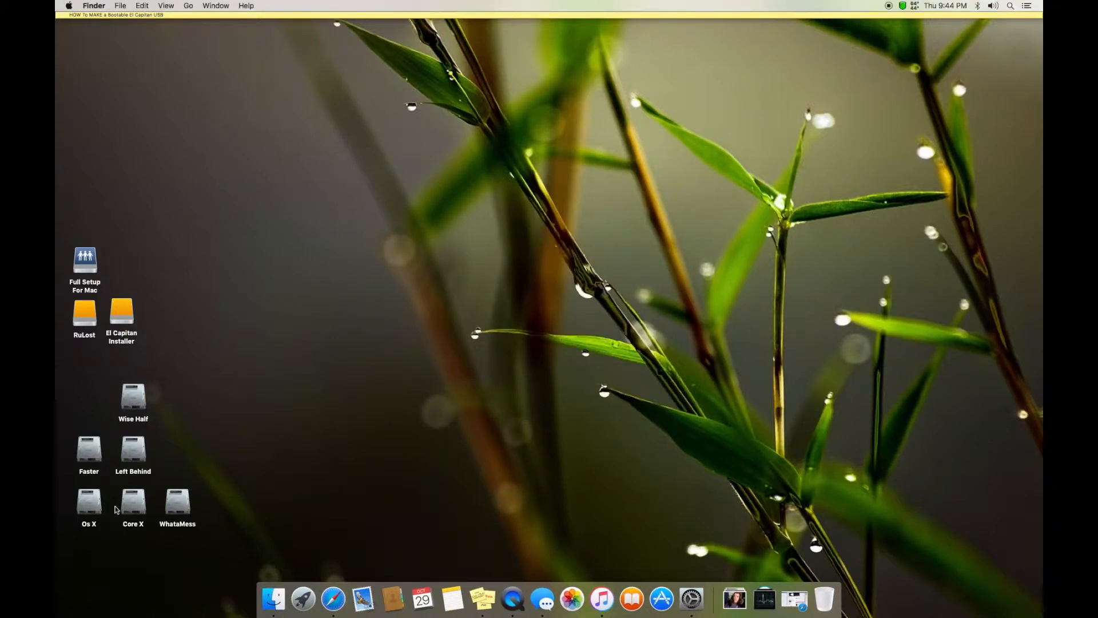
{"action": "left_click", "coordinate": [68, 6]}
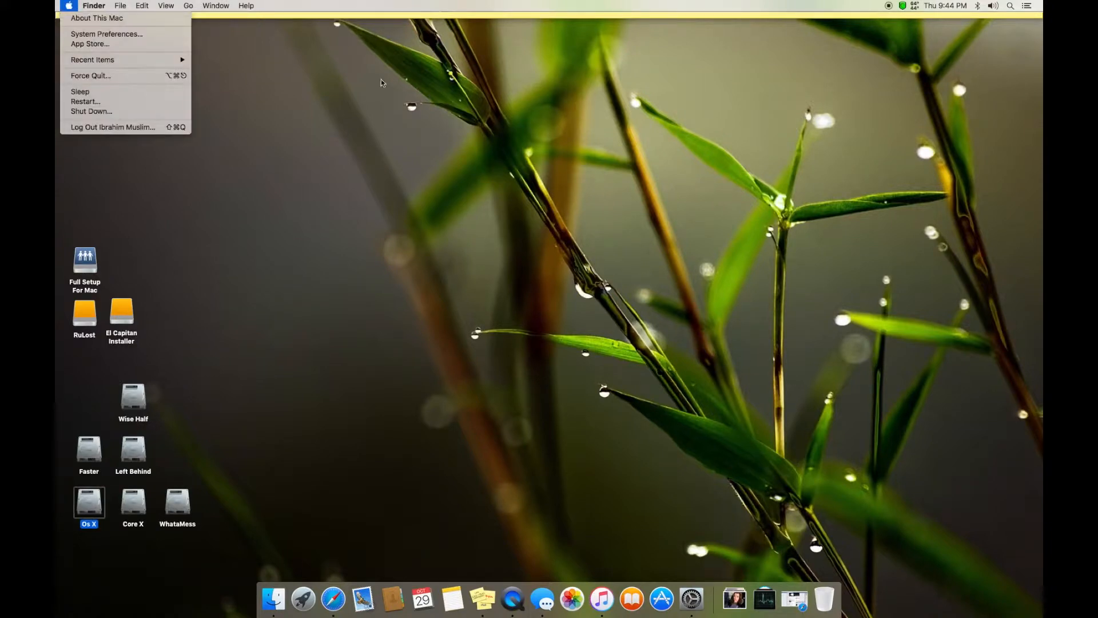
{"action": "left_click", "coordinate": [283, 196]}
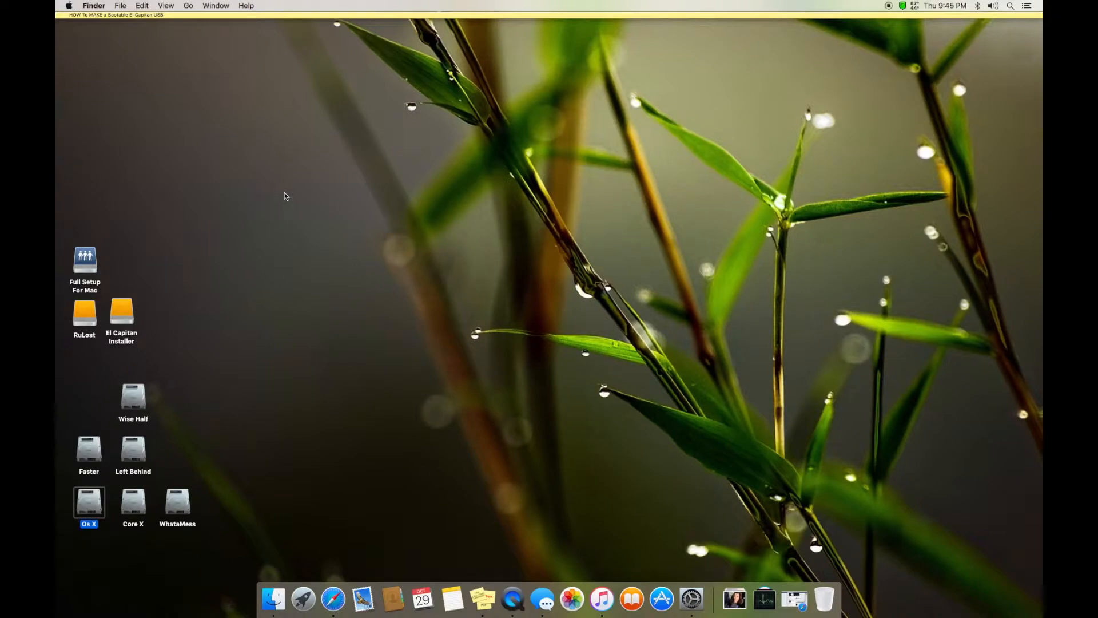
{"action": "mouse_move", "coordinate": [621, 555]}
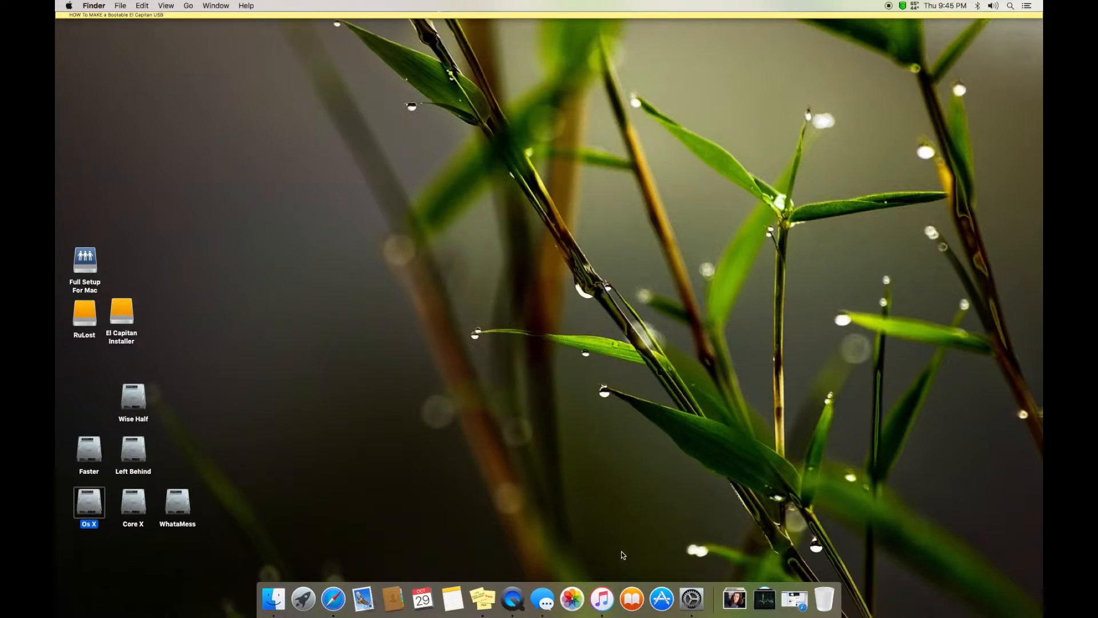
{"action": "mouse_move", "coordinate": [636, 519]}
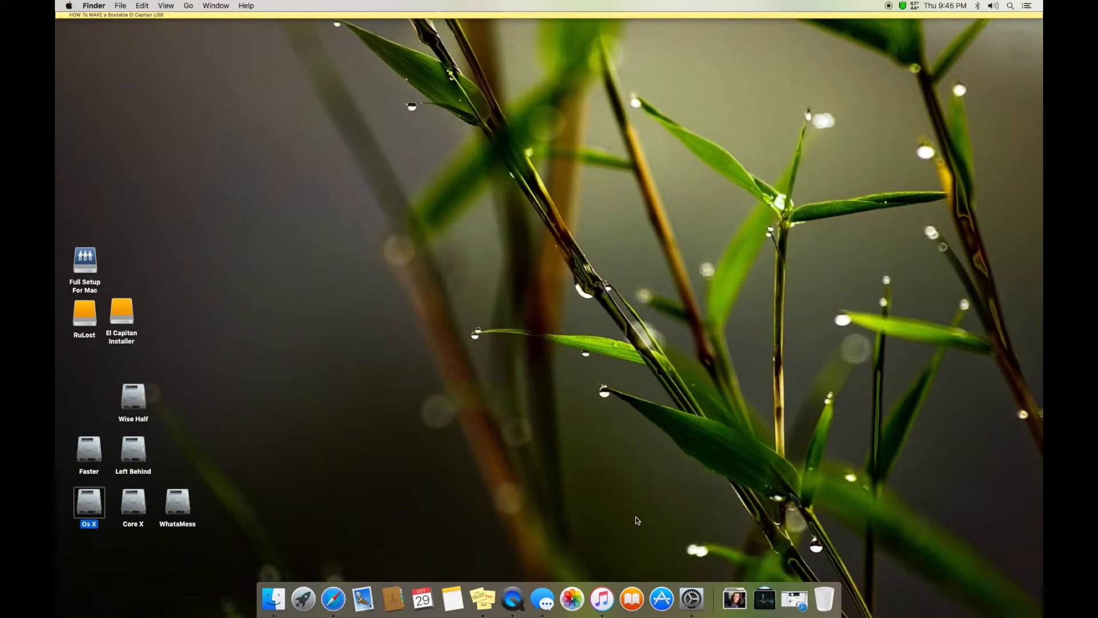
{"action": "mouse_move", "coordinate": [683, 421]}
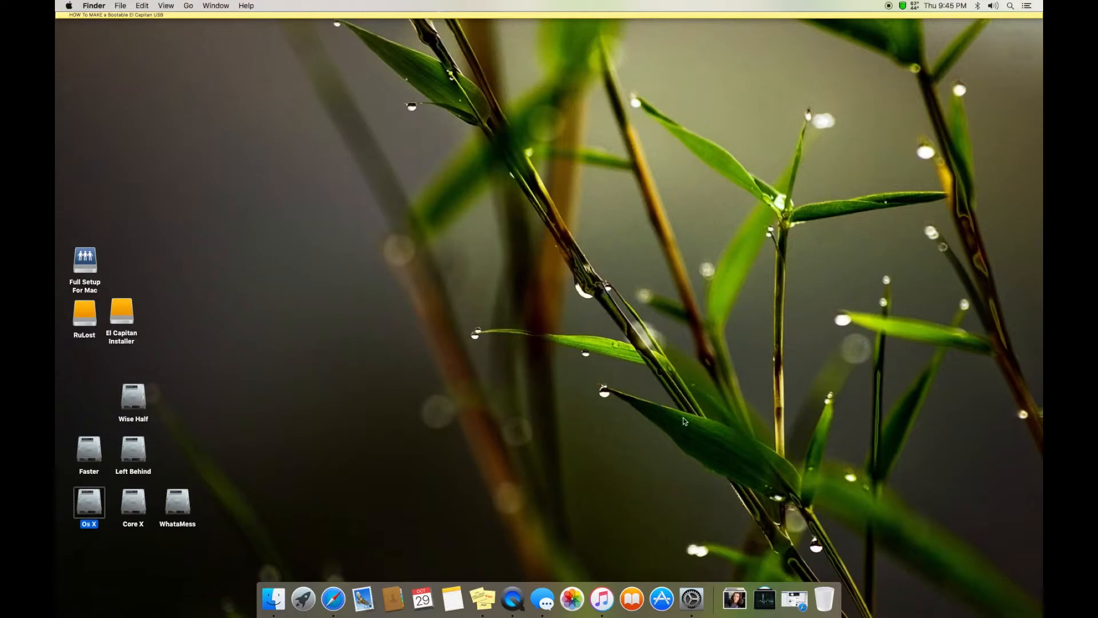
{"action": "left_click", "coordinate": [303, 599]}
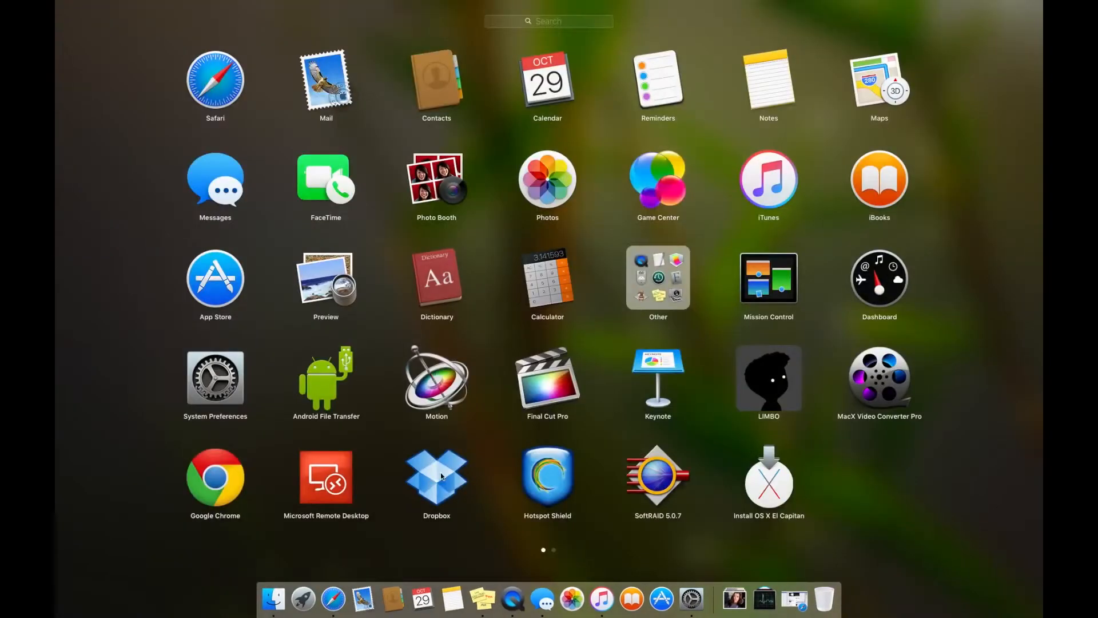
{"action": "key", "text": "escape"}
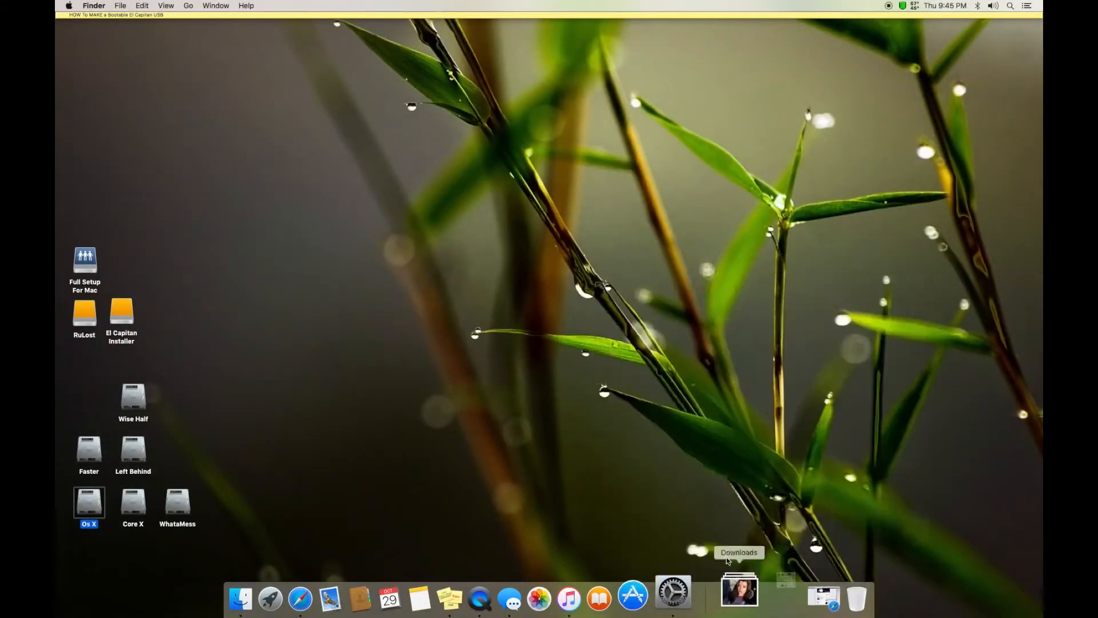
{"action": "mouse_move", "coordinate": [158, 46]}
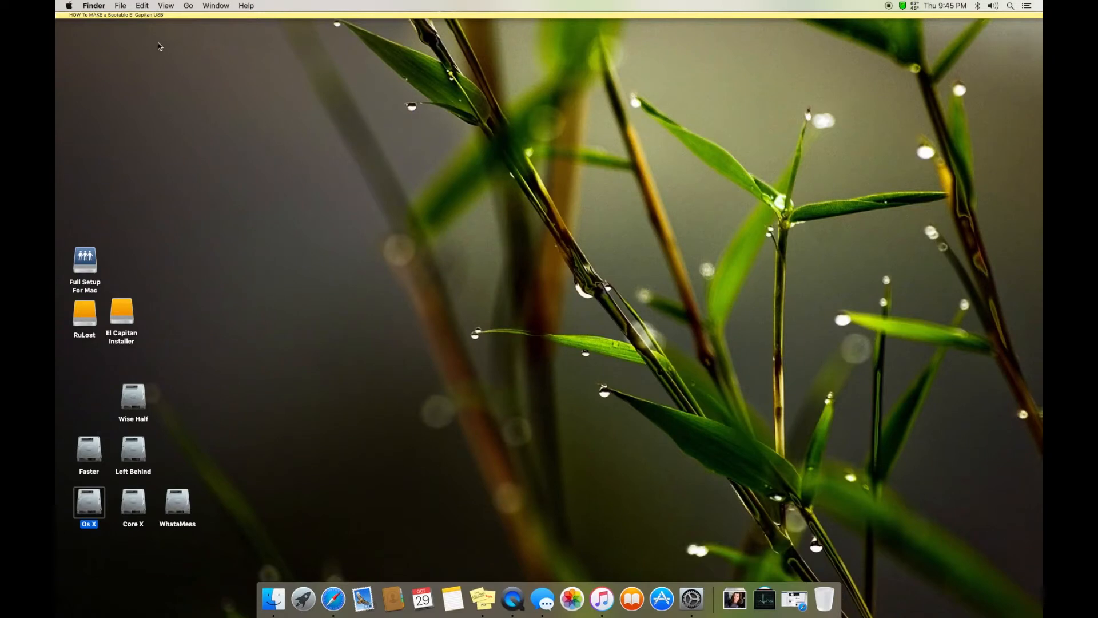
{"action": "mouse_move", "coordinate": [767, 57]}
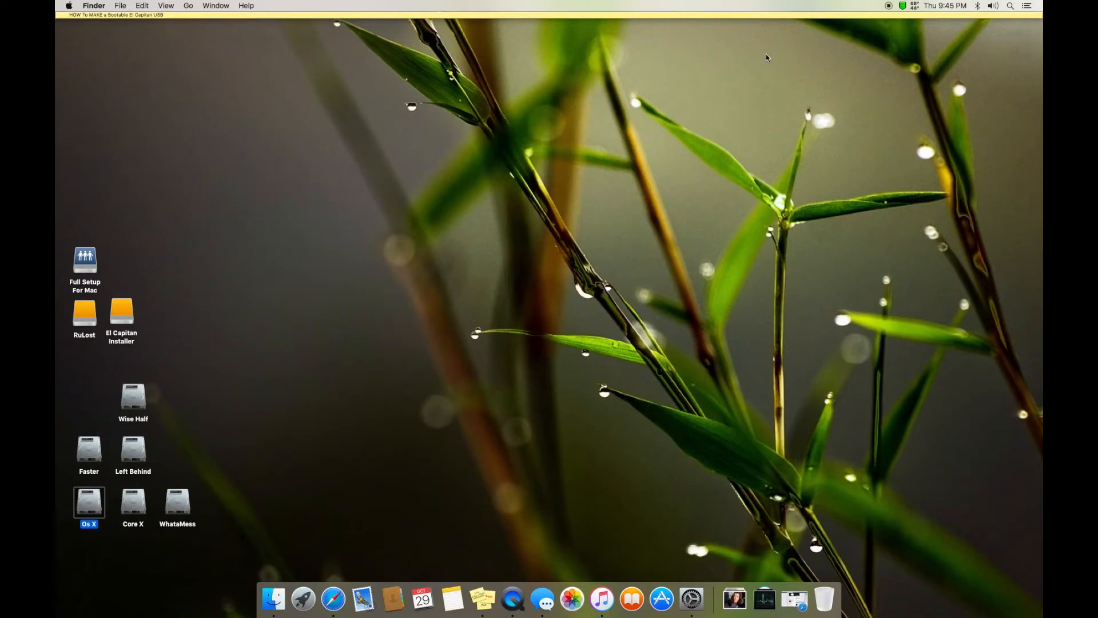
{"action": "mouse_move", "coordinate": [885, 22]}
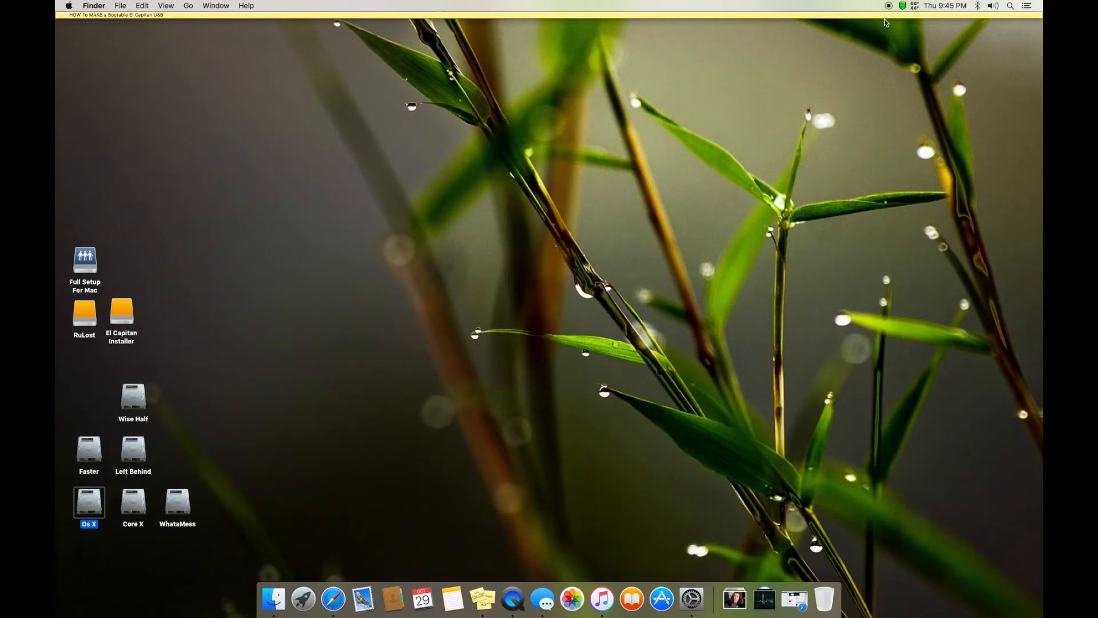